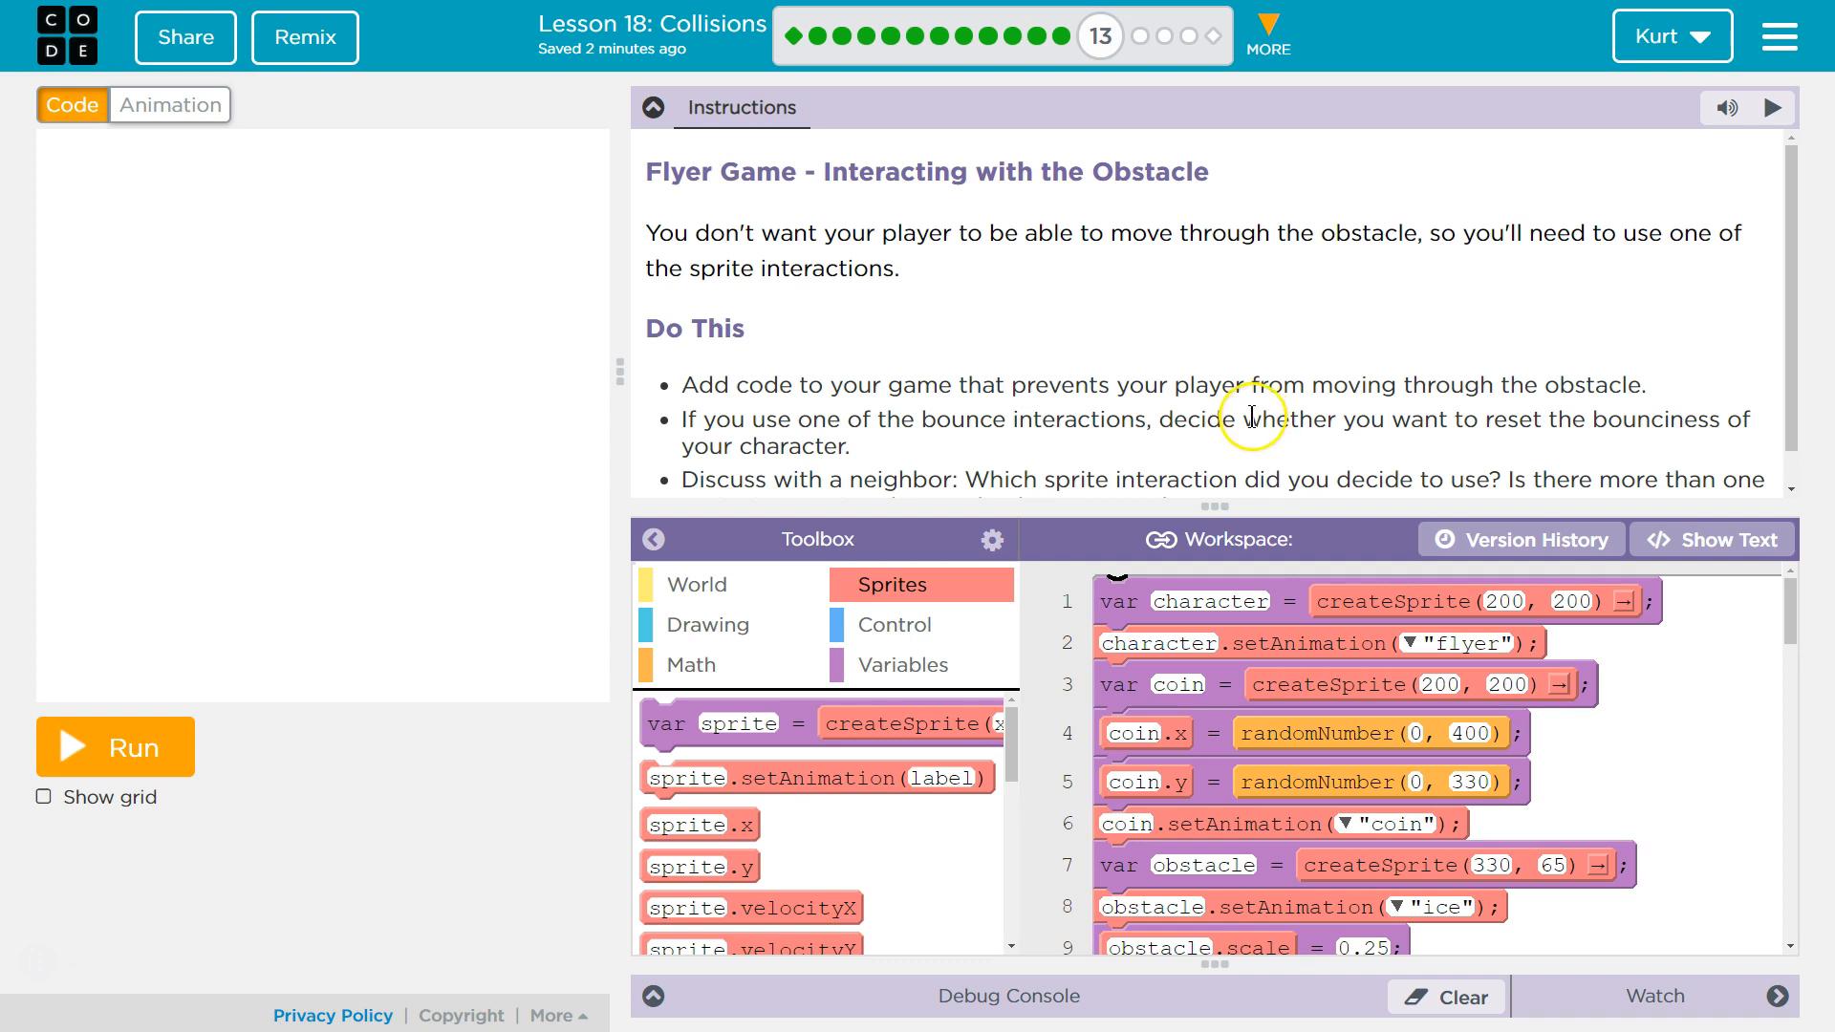
Run and stop the flyer game to test it, then hide the instructions to enlarge the code area
left_click(114, 748)
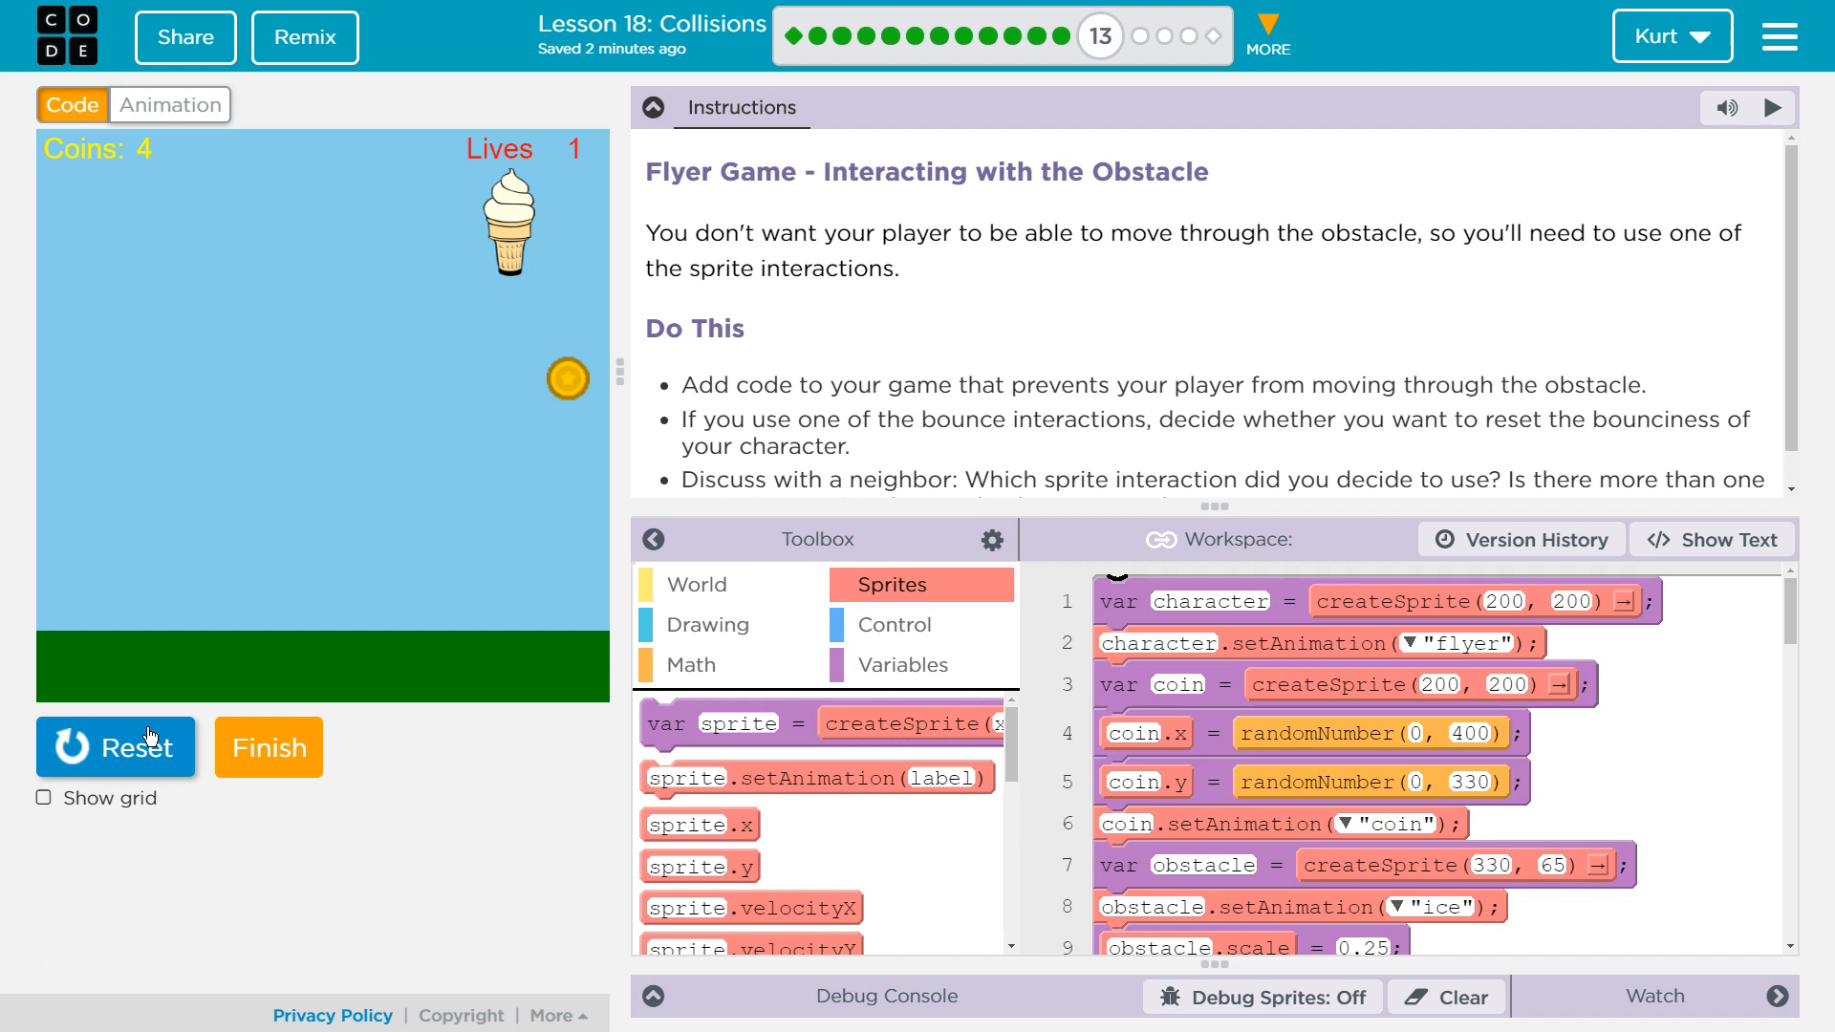
left_click(114, 747)
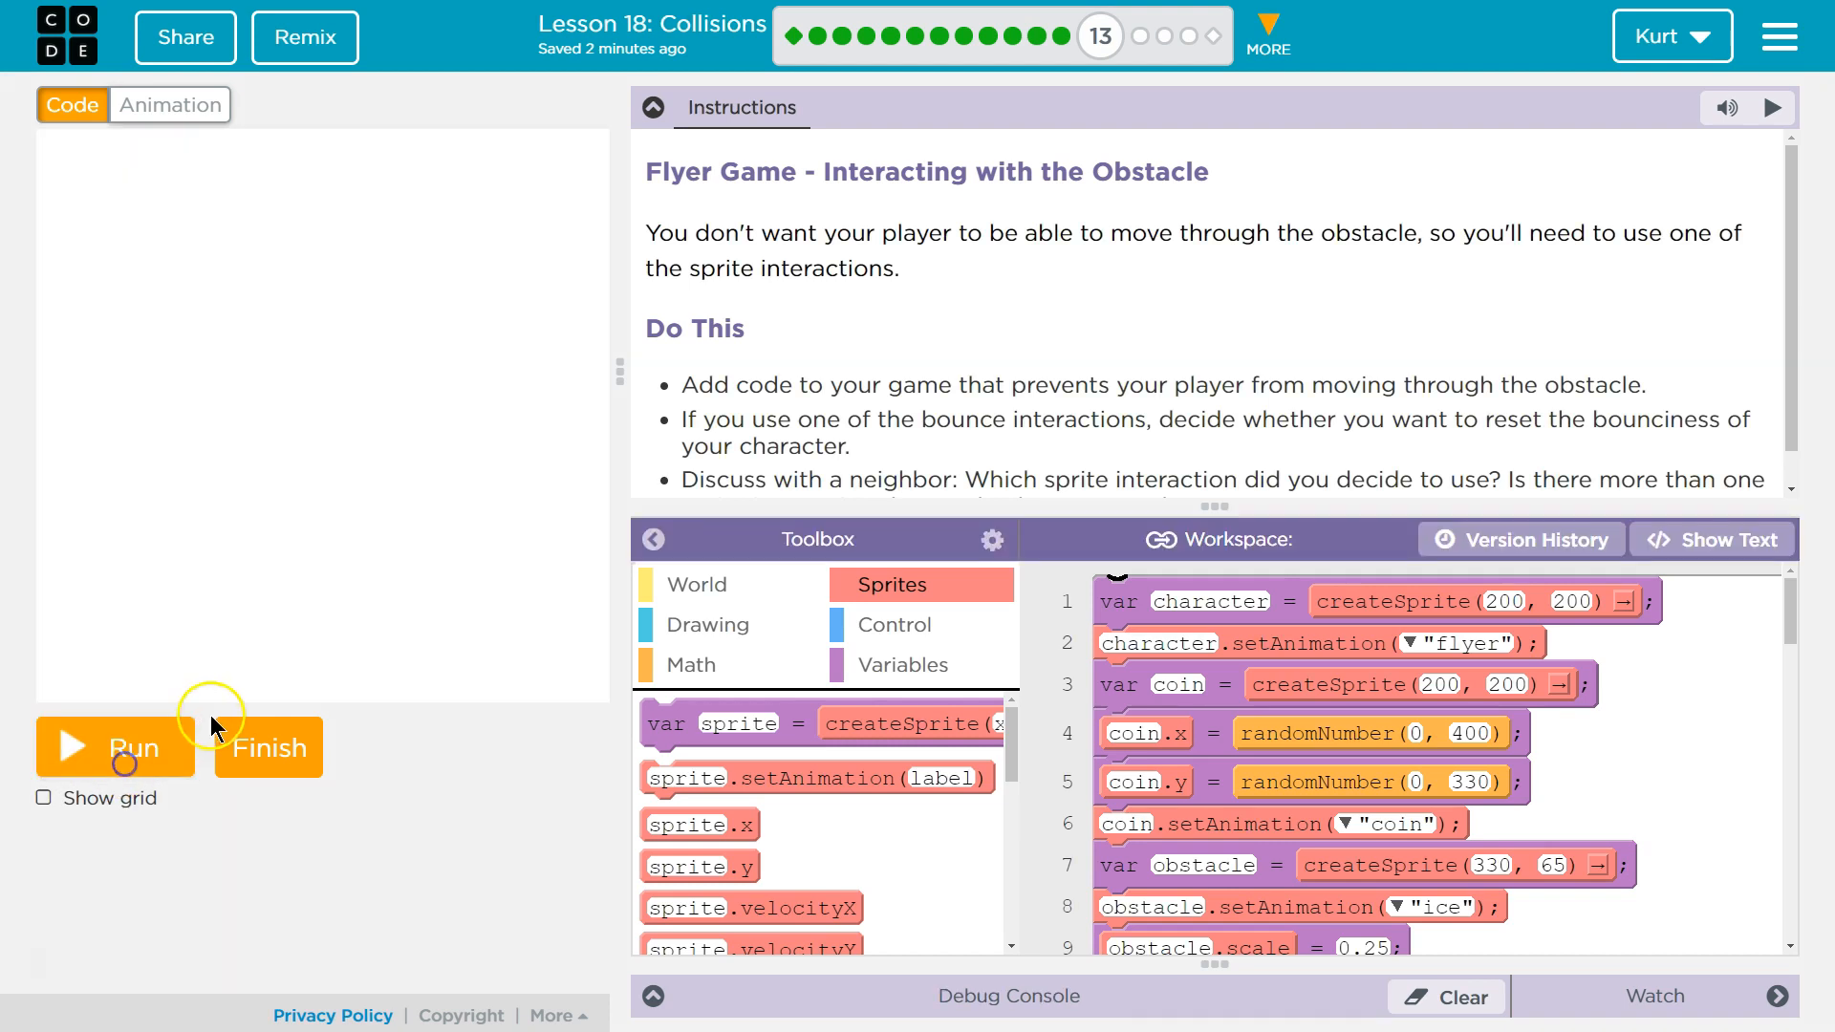
mouse_move(875, 210)
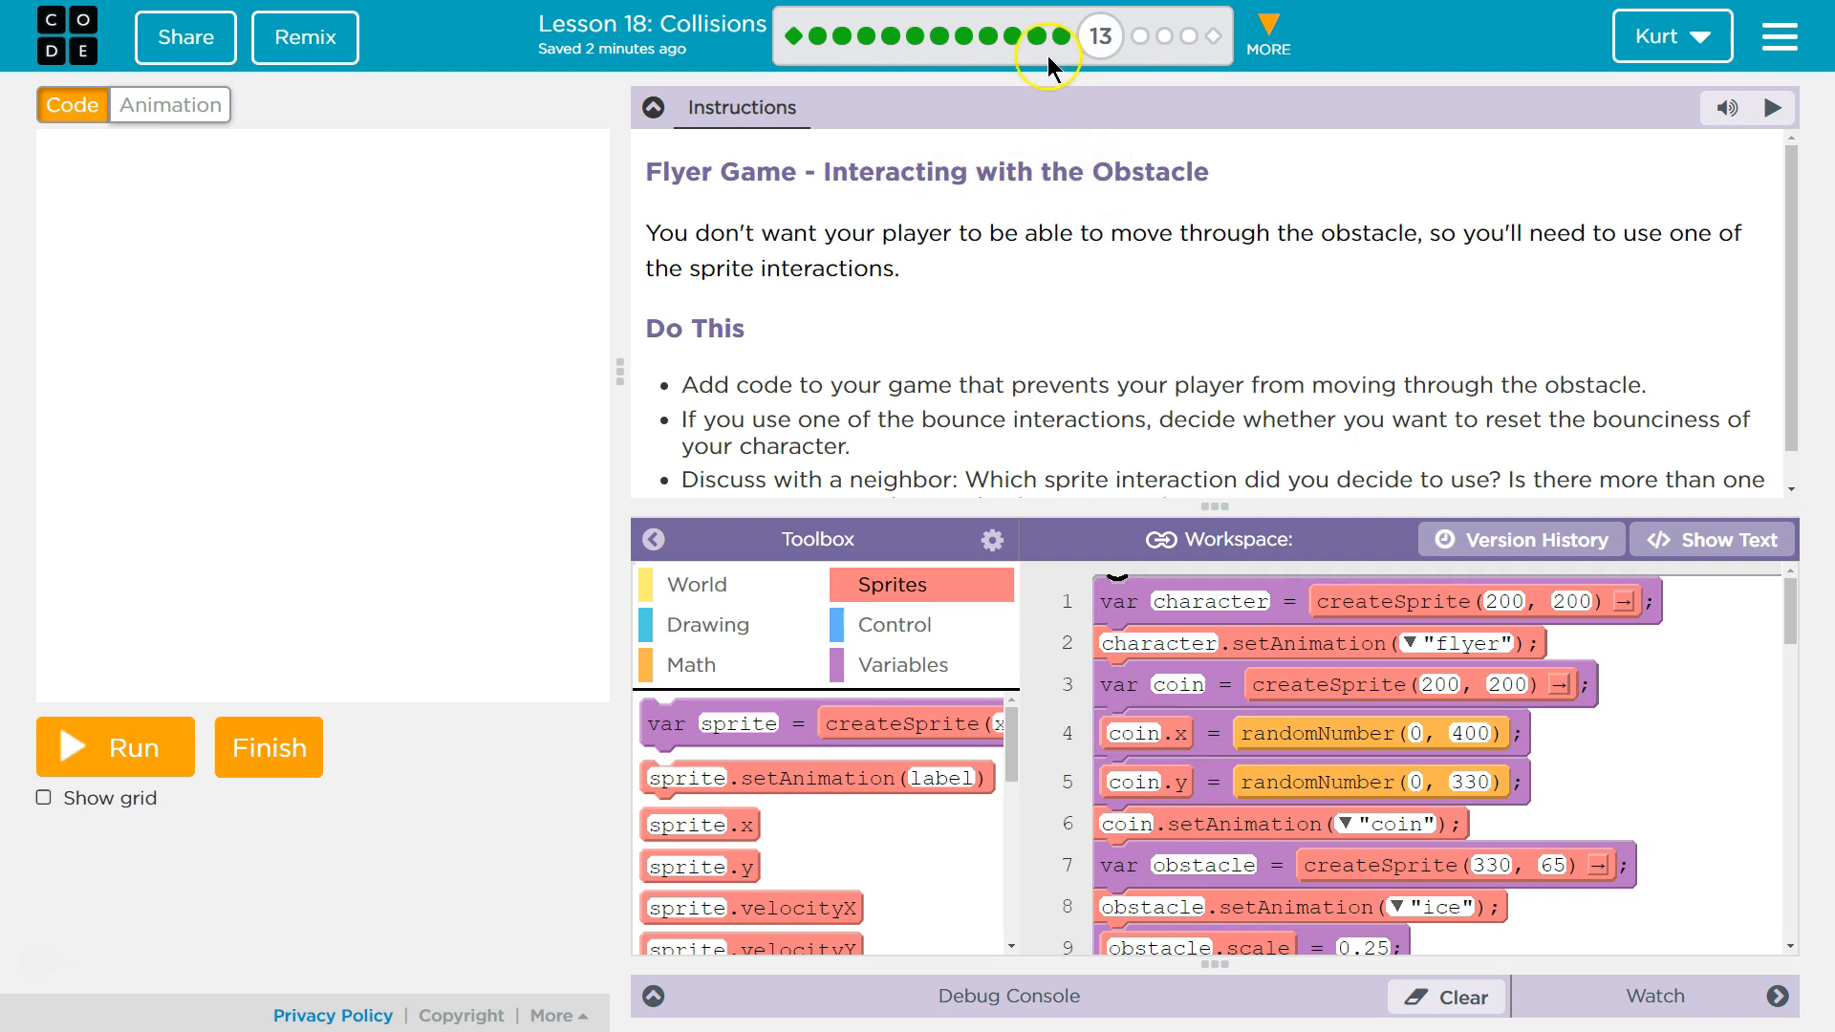
mouse_move(960, 199)
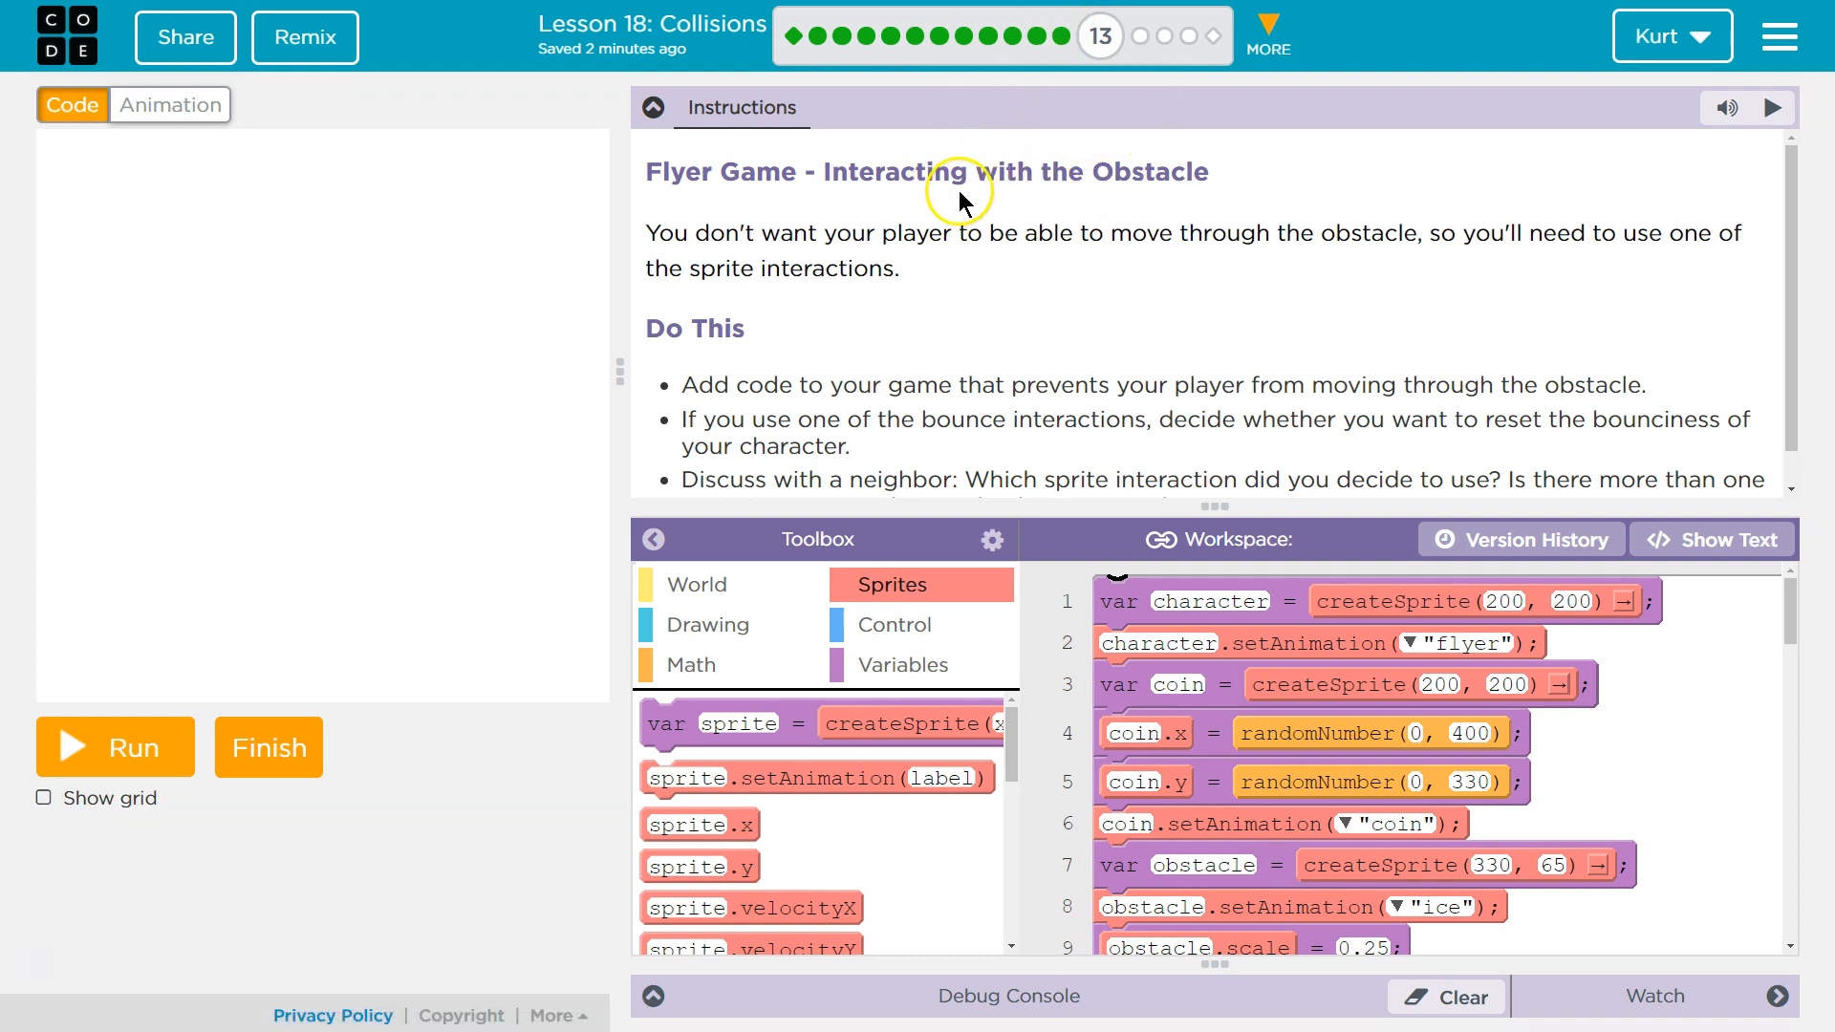
mouse_move(1112, 298)
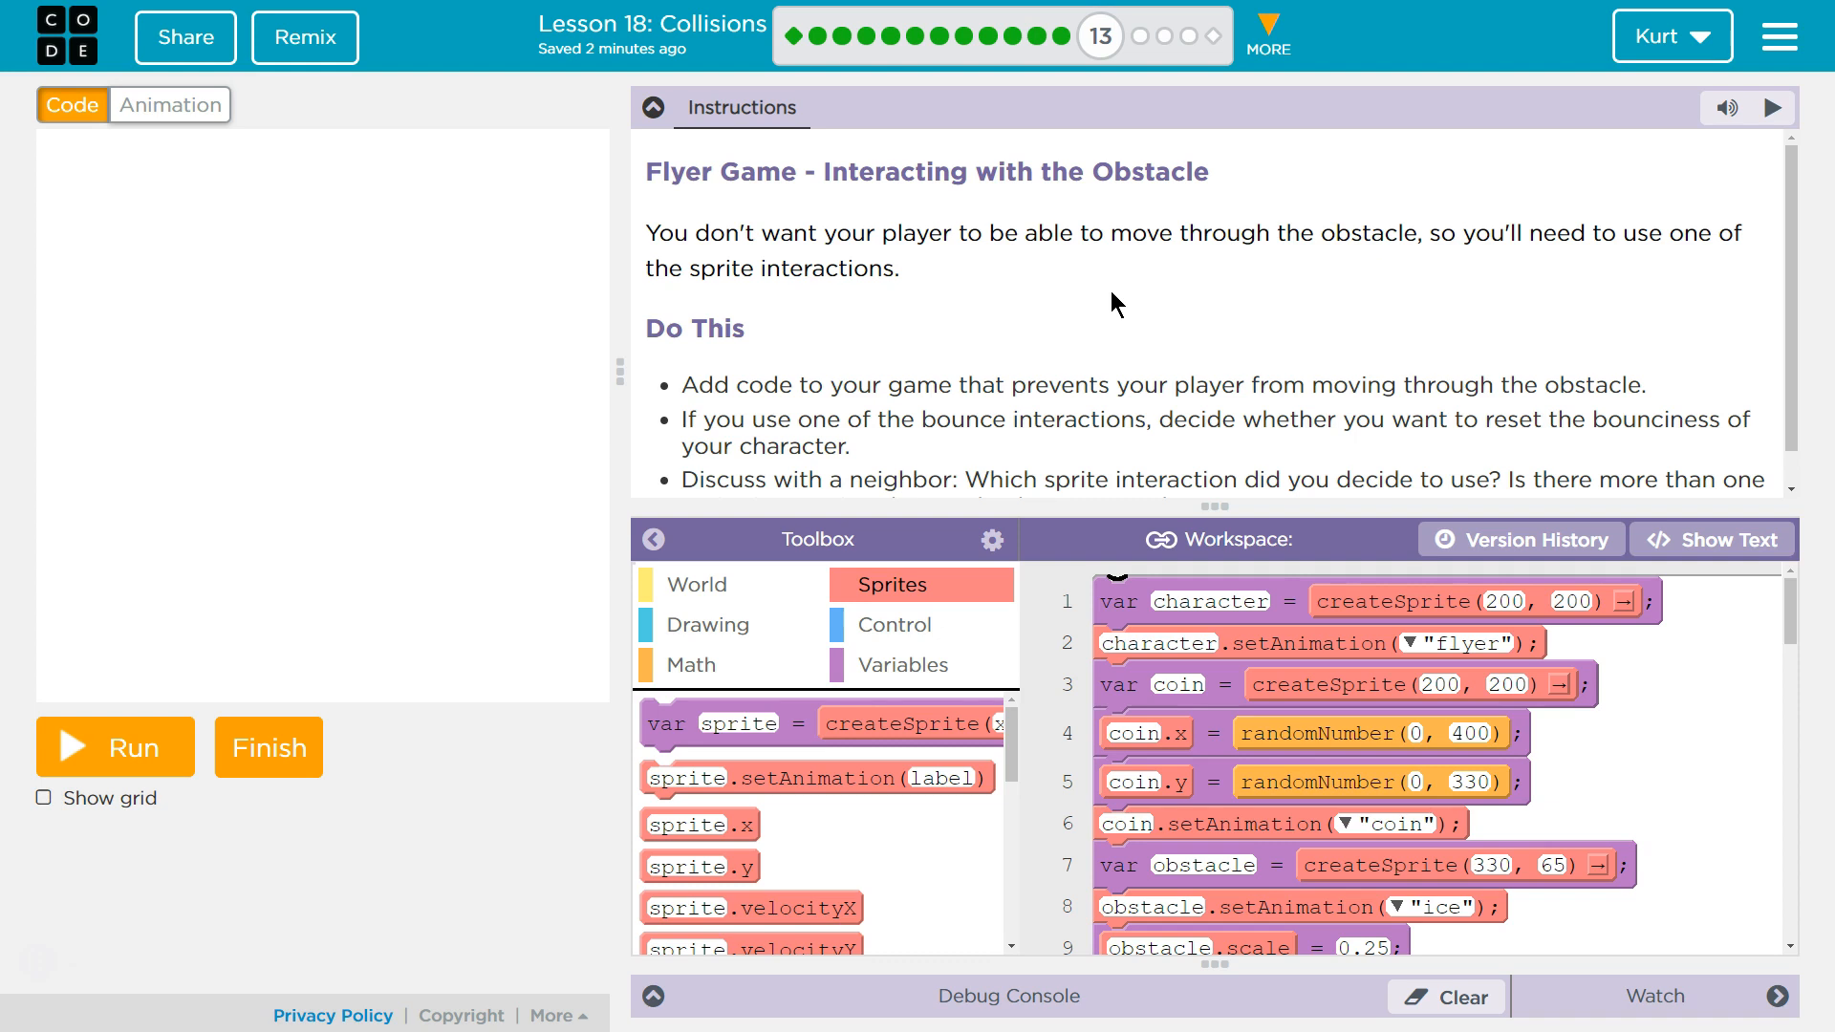
scroll("down", 3)
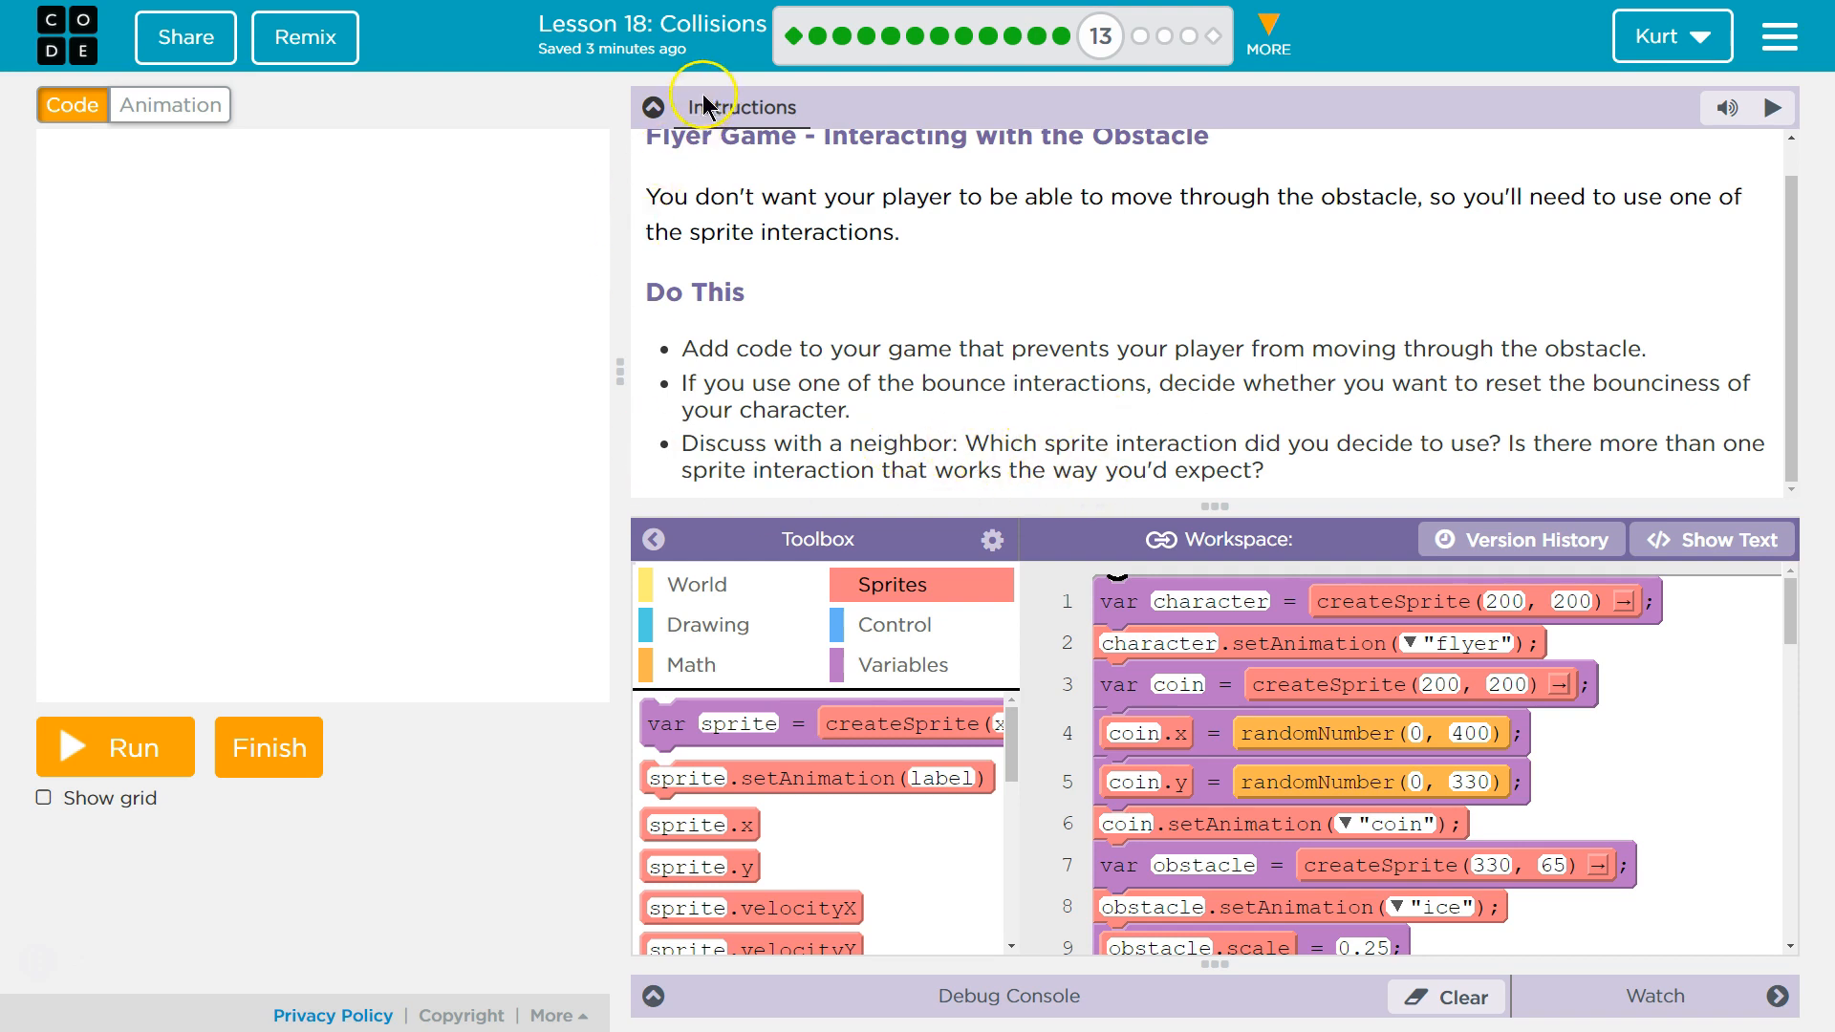
left_click(654, 107)
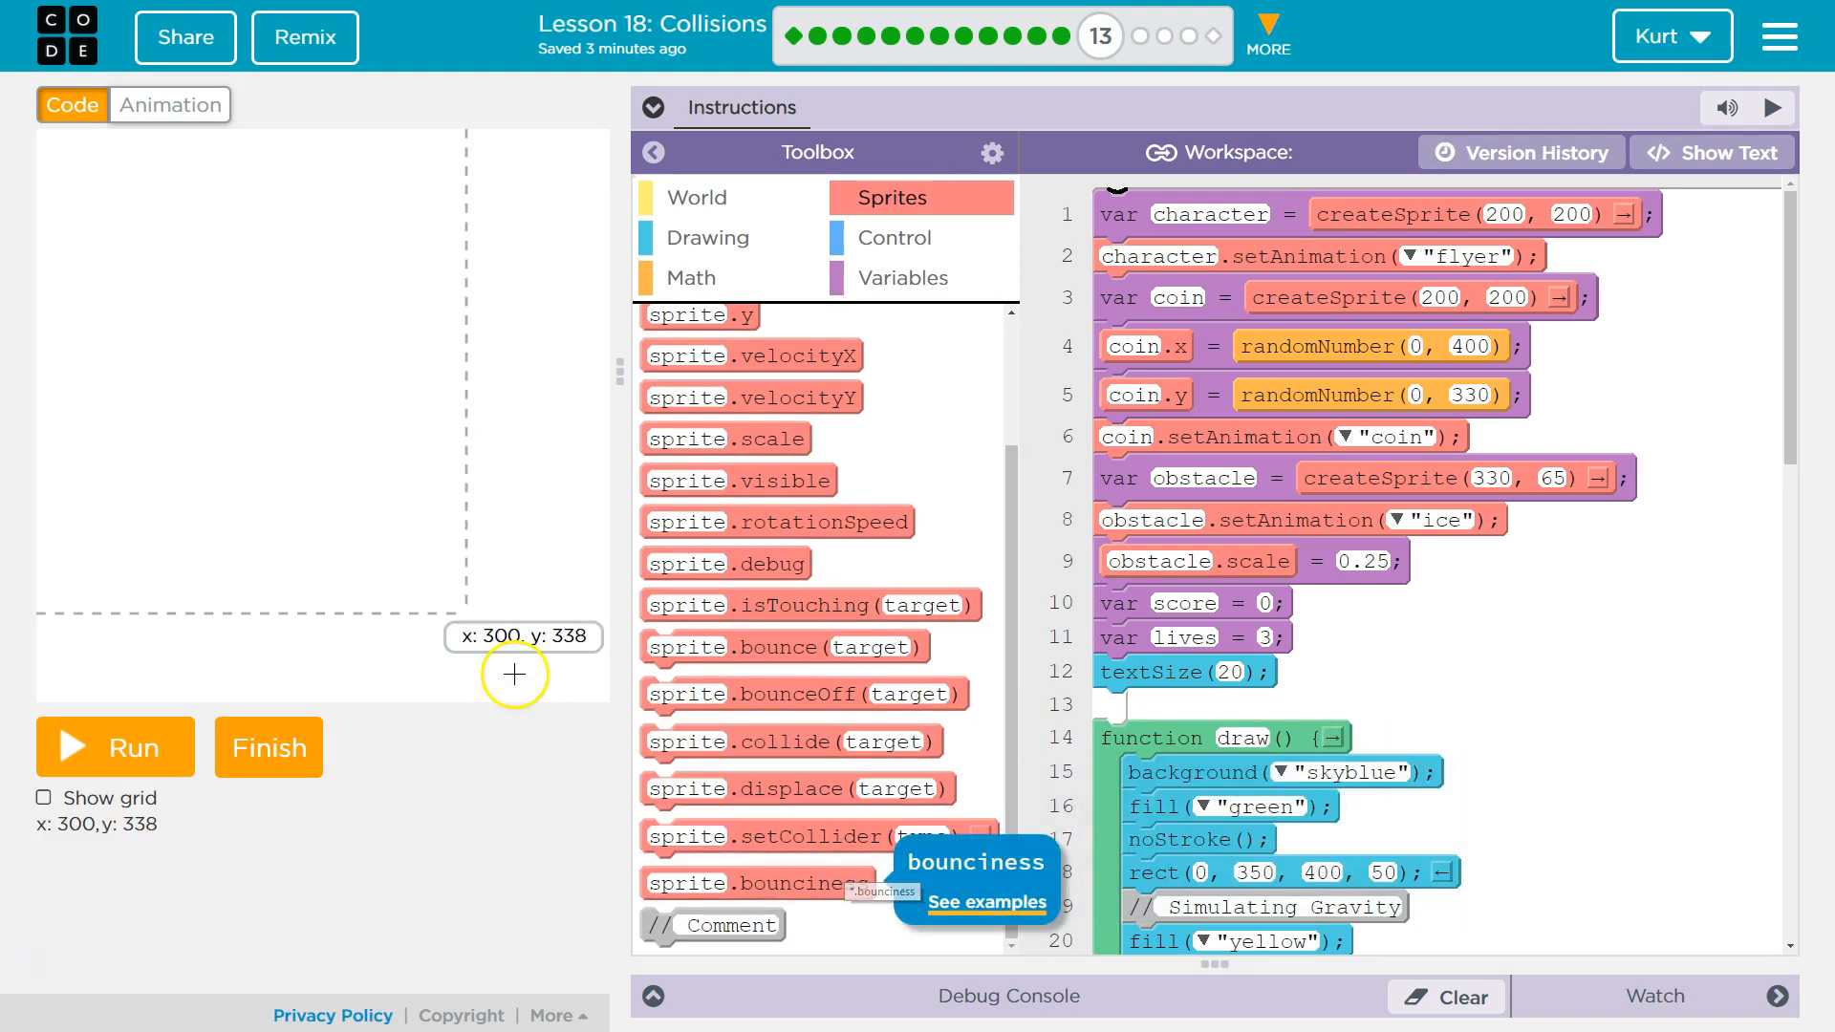
mouse_move(805, 692)
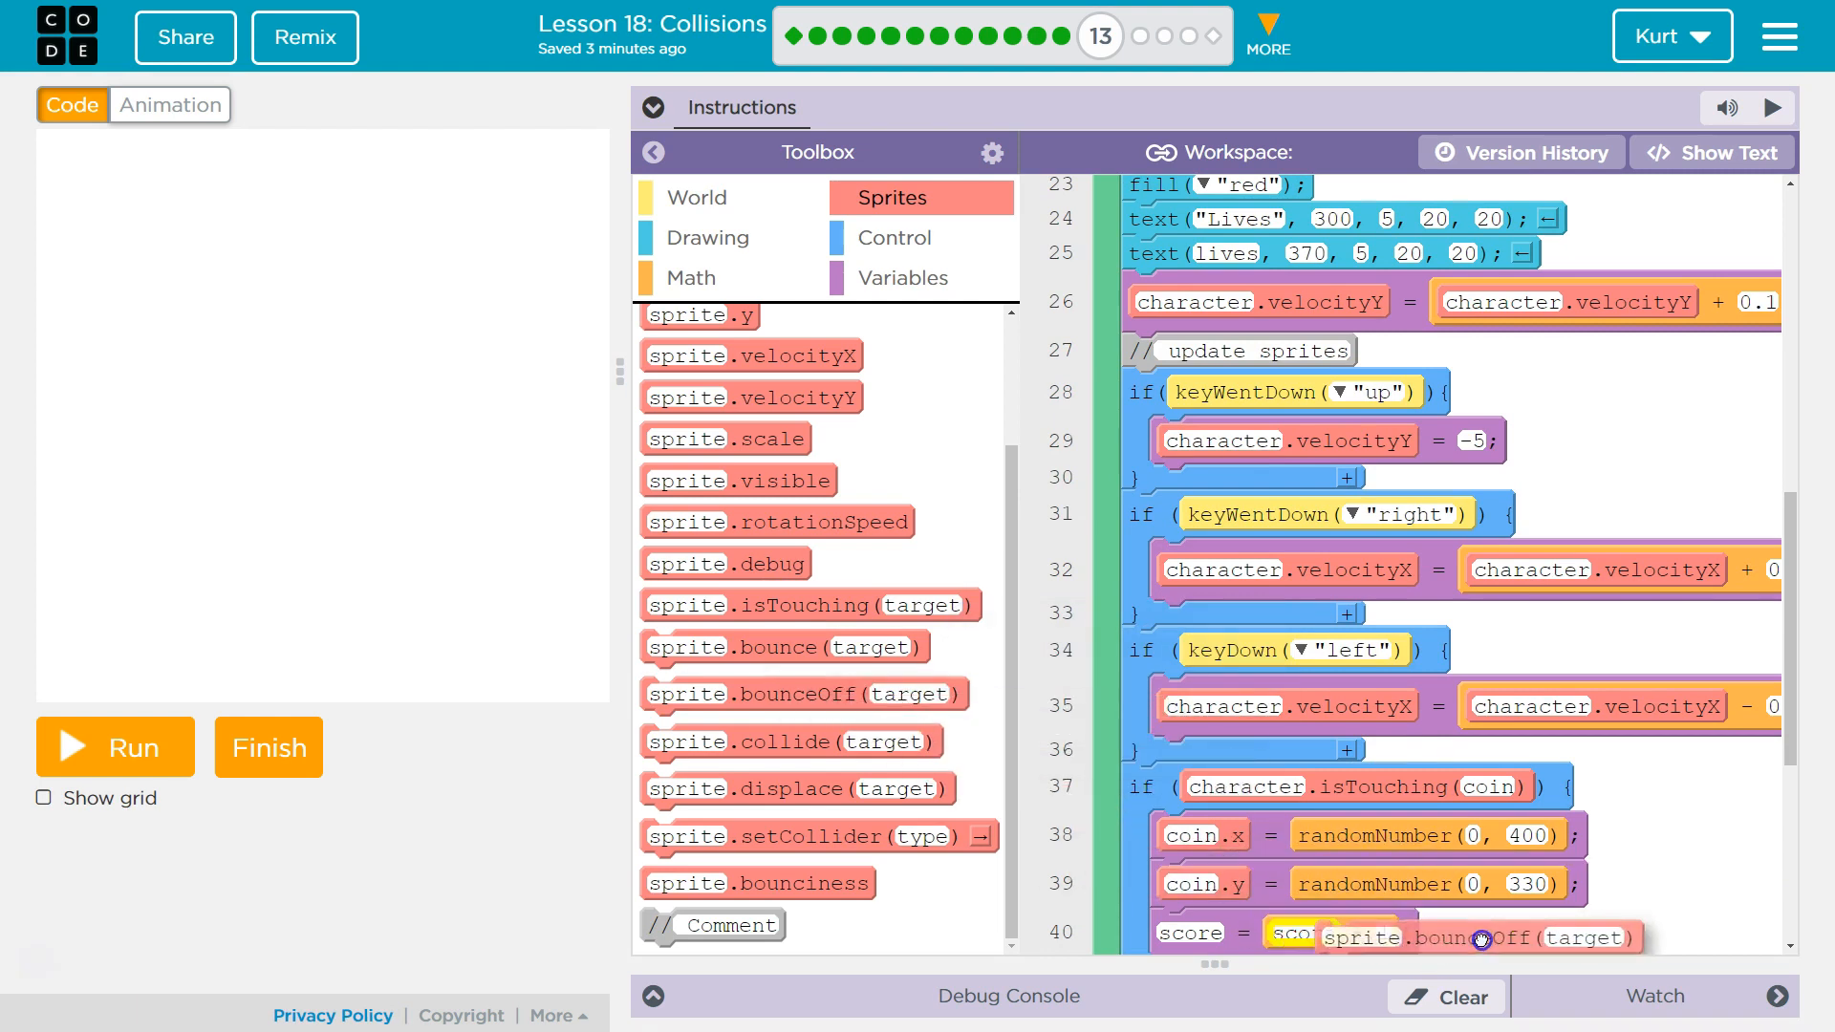
Add a bounceOff call at the end of the draw loop, just before drawSprites()
left_click_drag(1478, 937, 1312, 772)
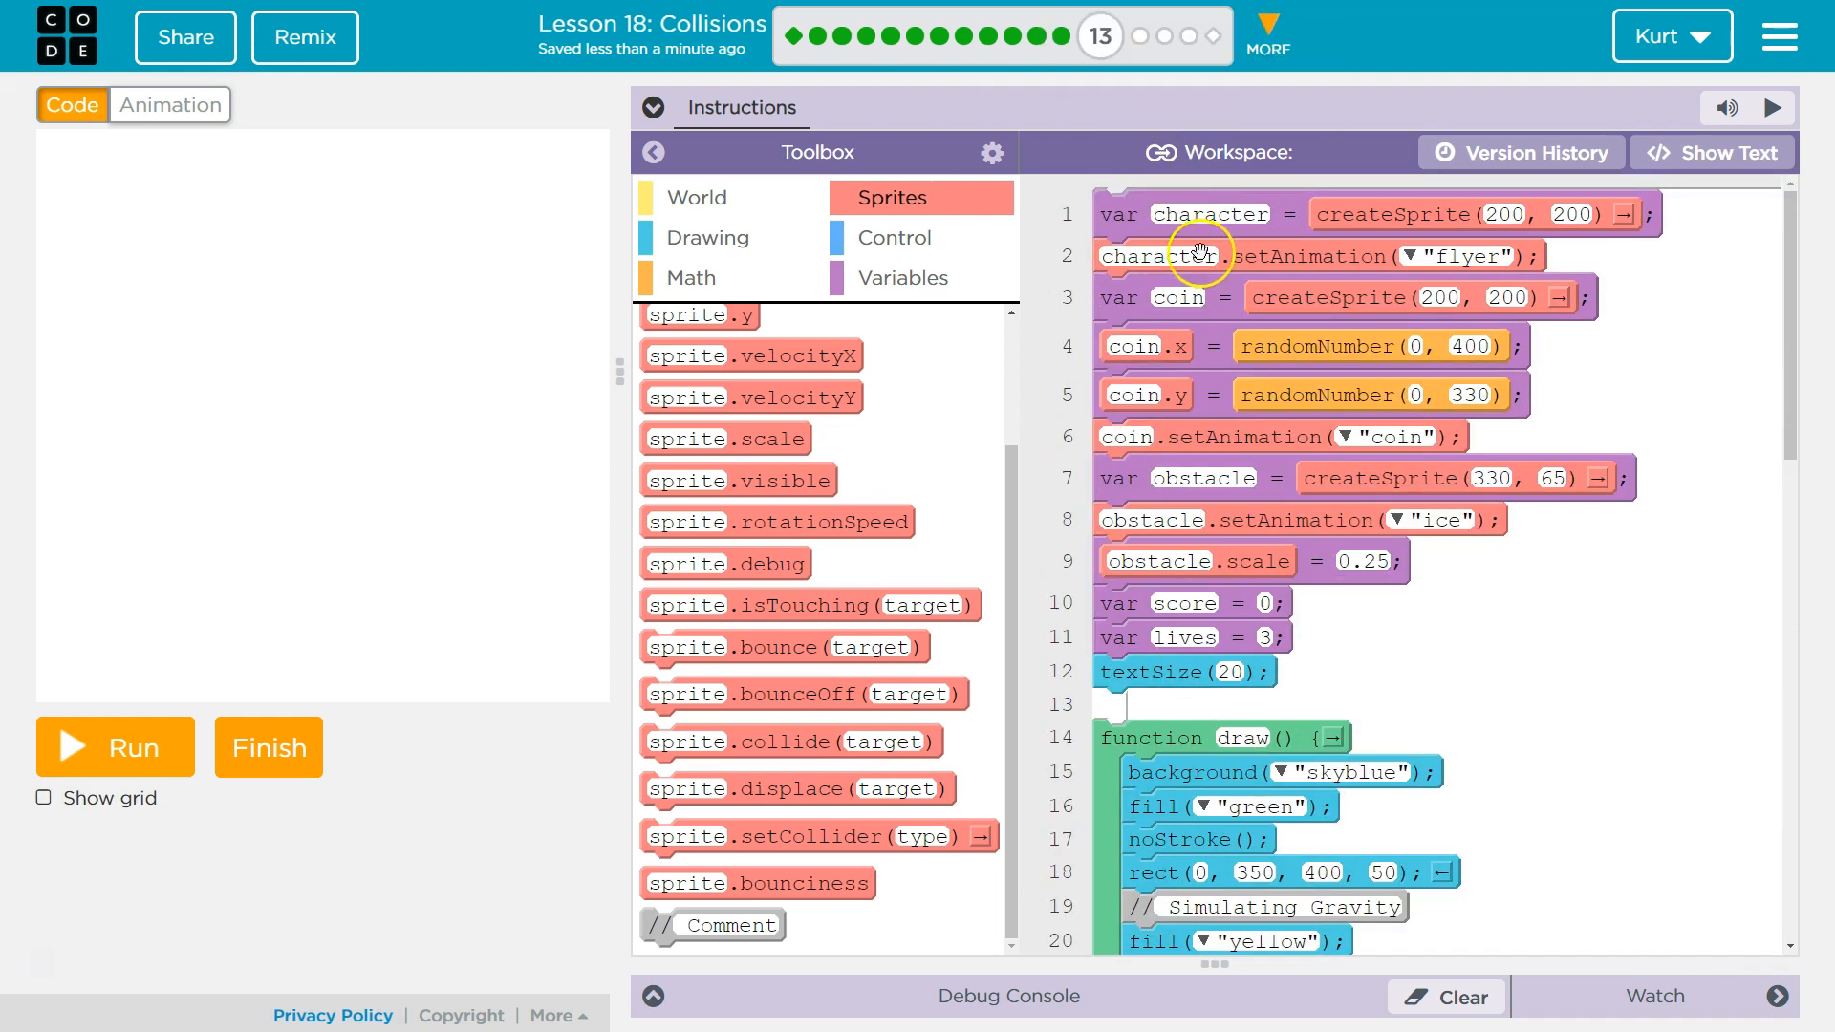
scroll("down", 3)
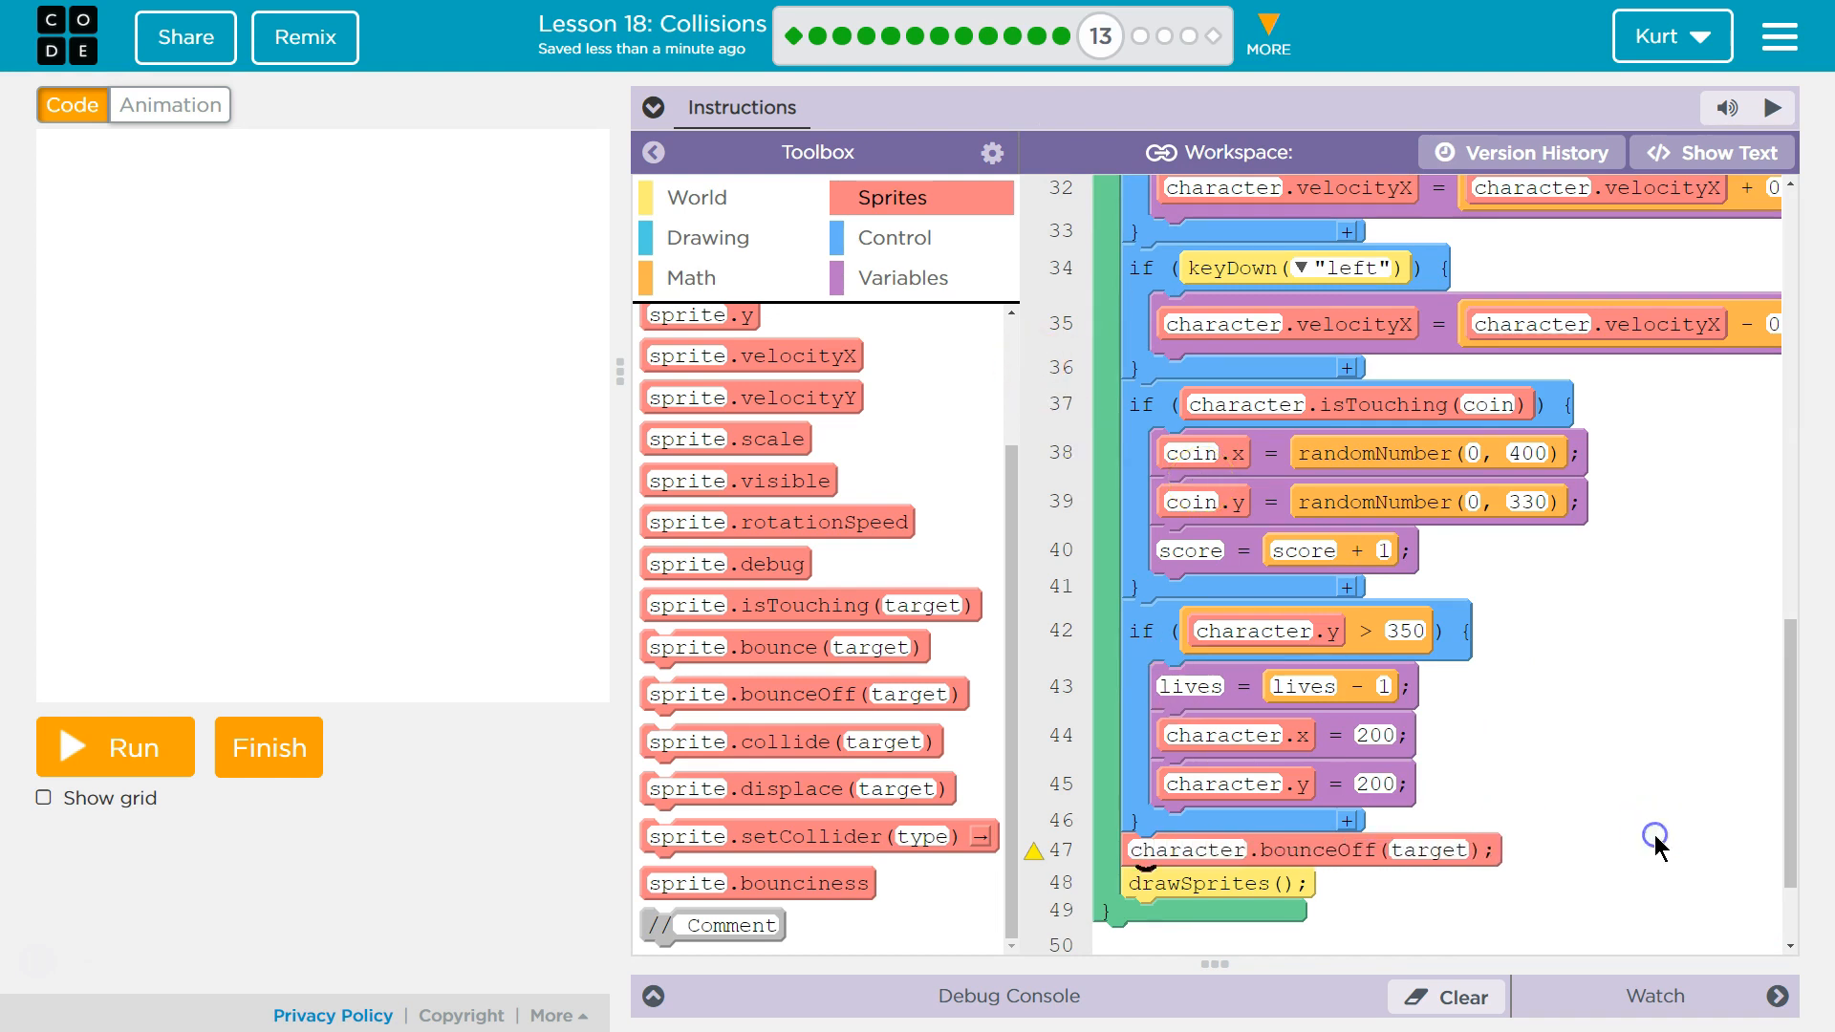
double_click(1425, 848)
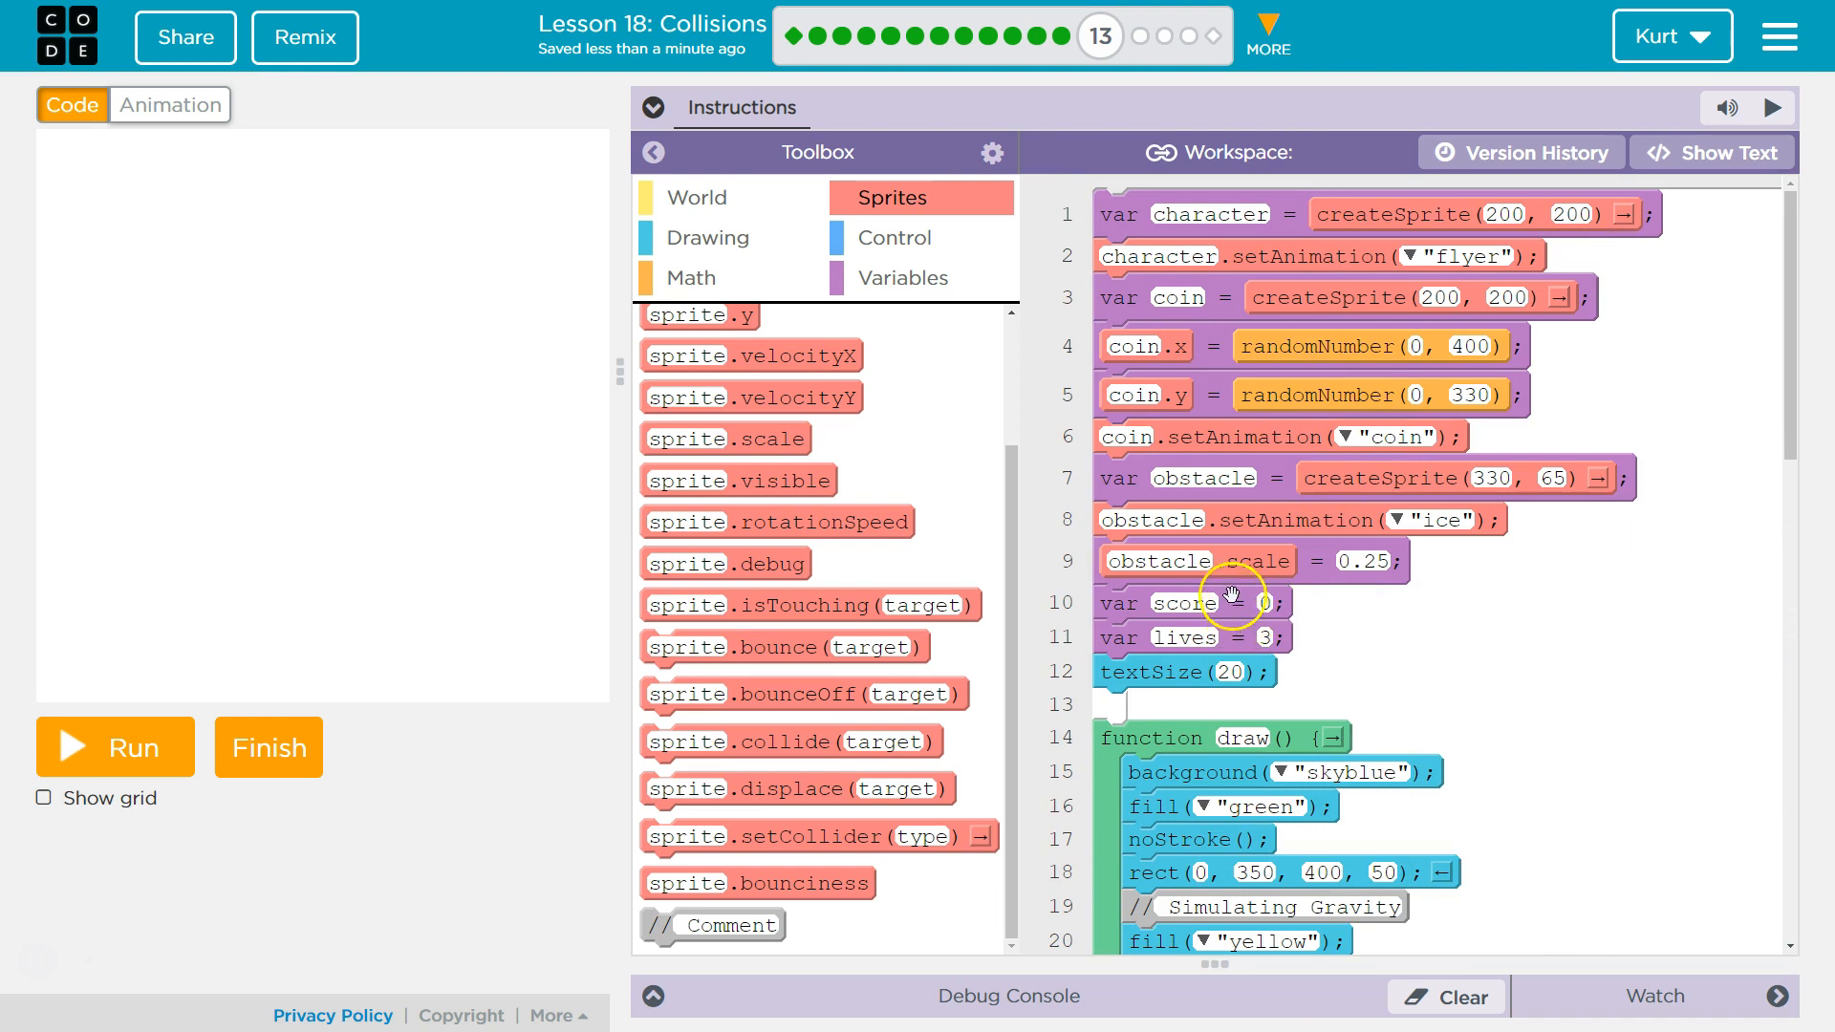
scroll("down", 3)
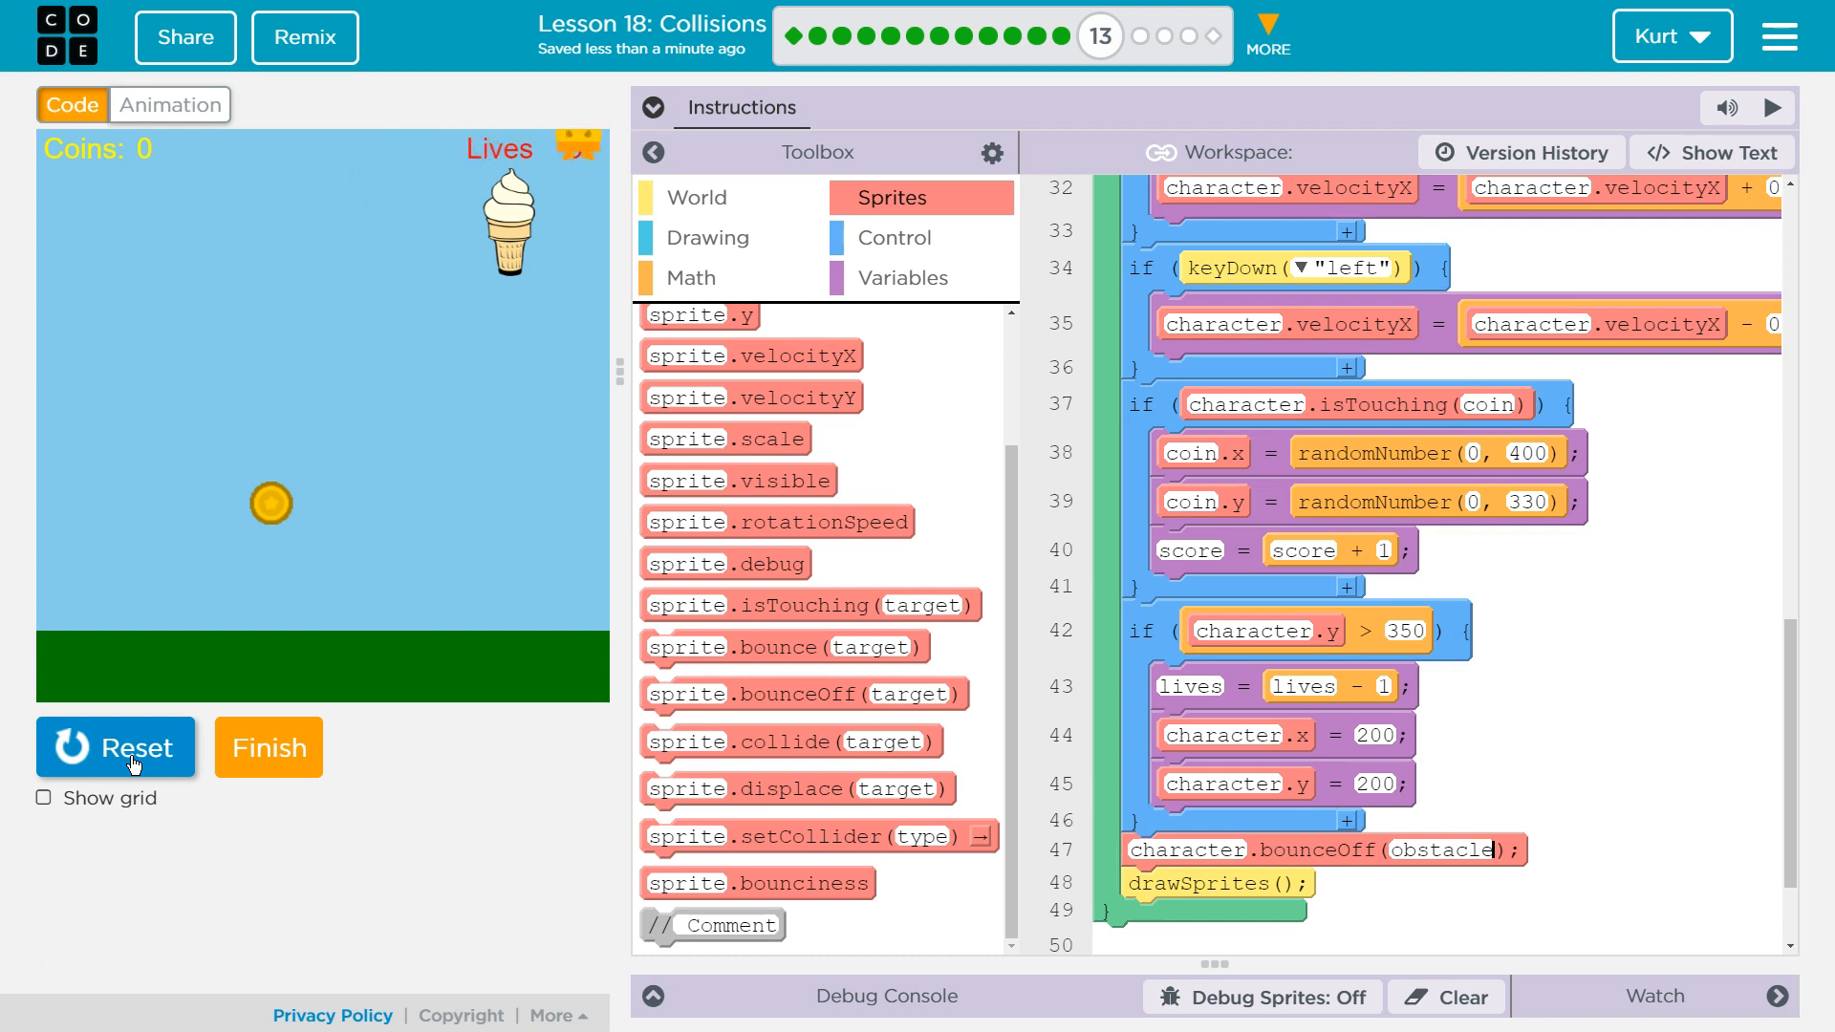
Test the character bouncing off the obstacle, then end the test run
left_click(116, 747)
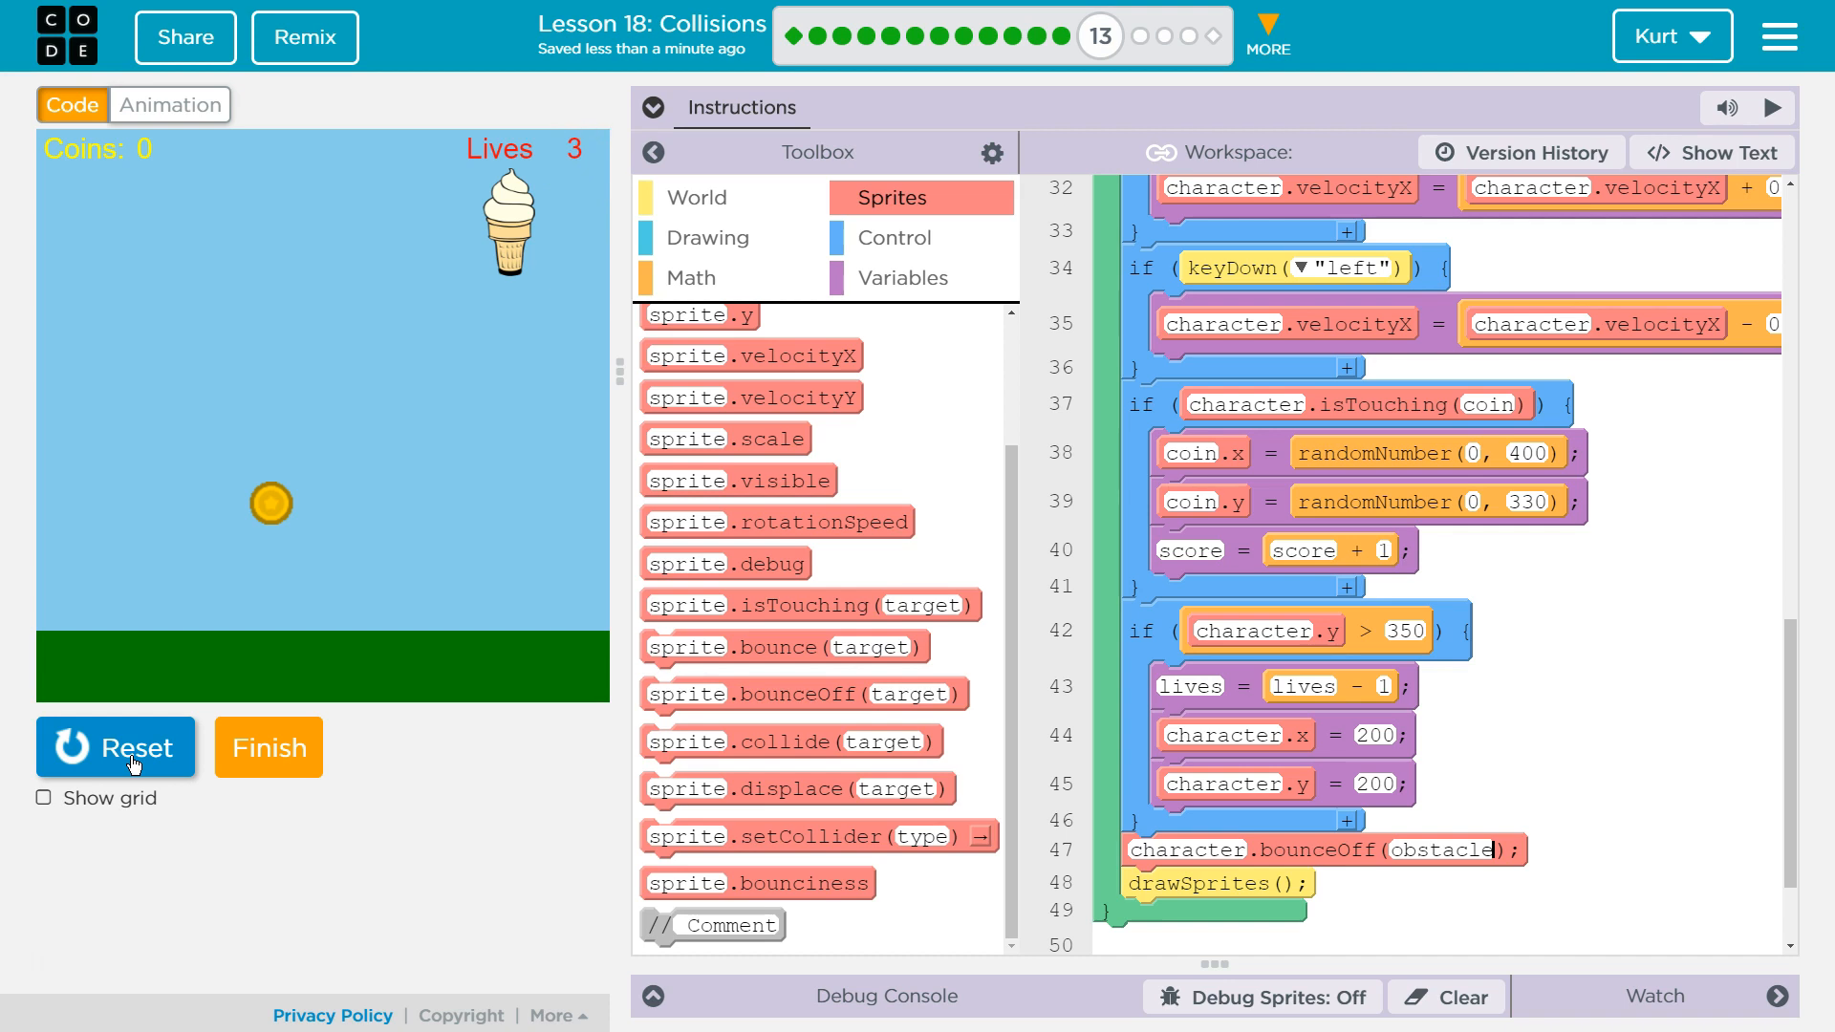
mouse_move(124, 821)
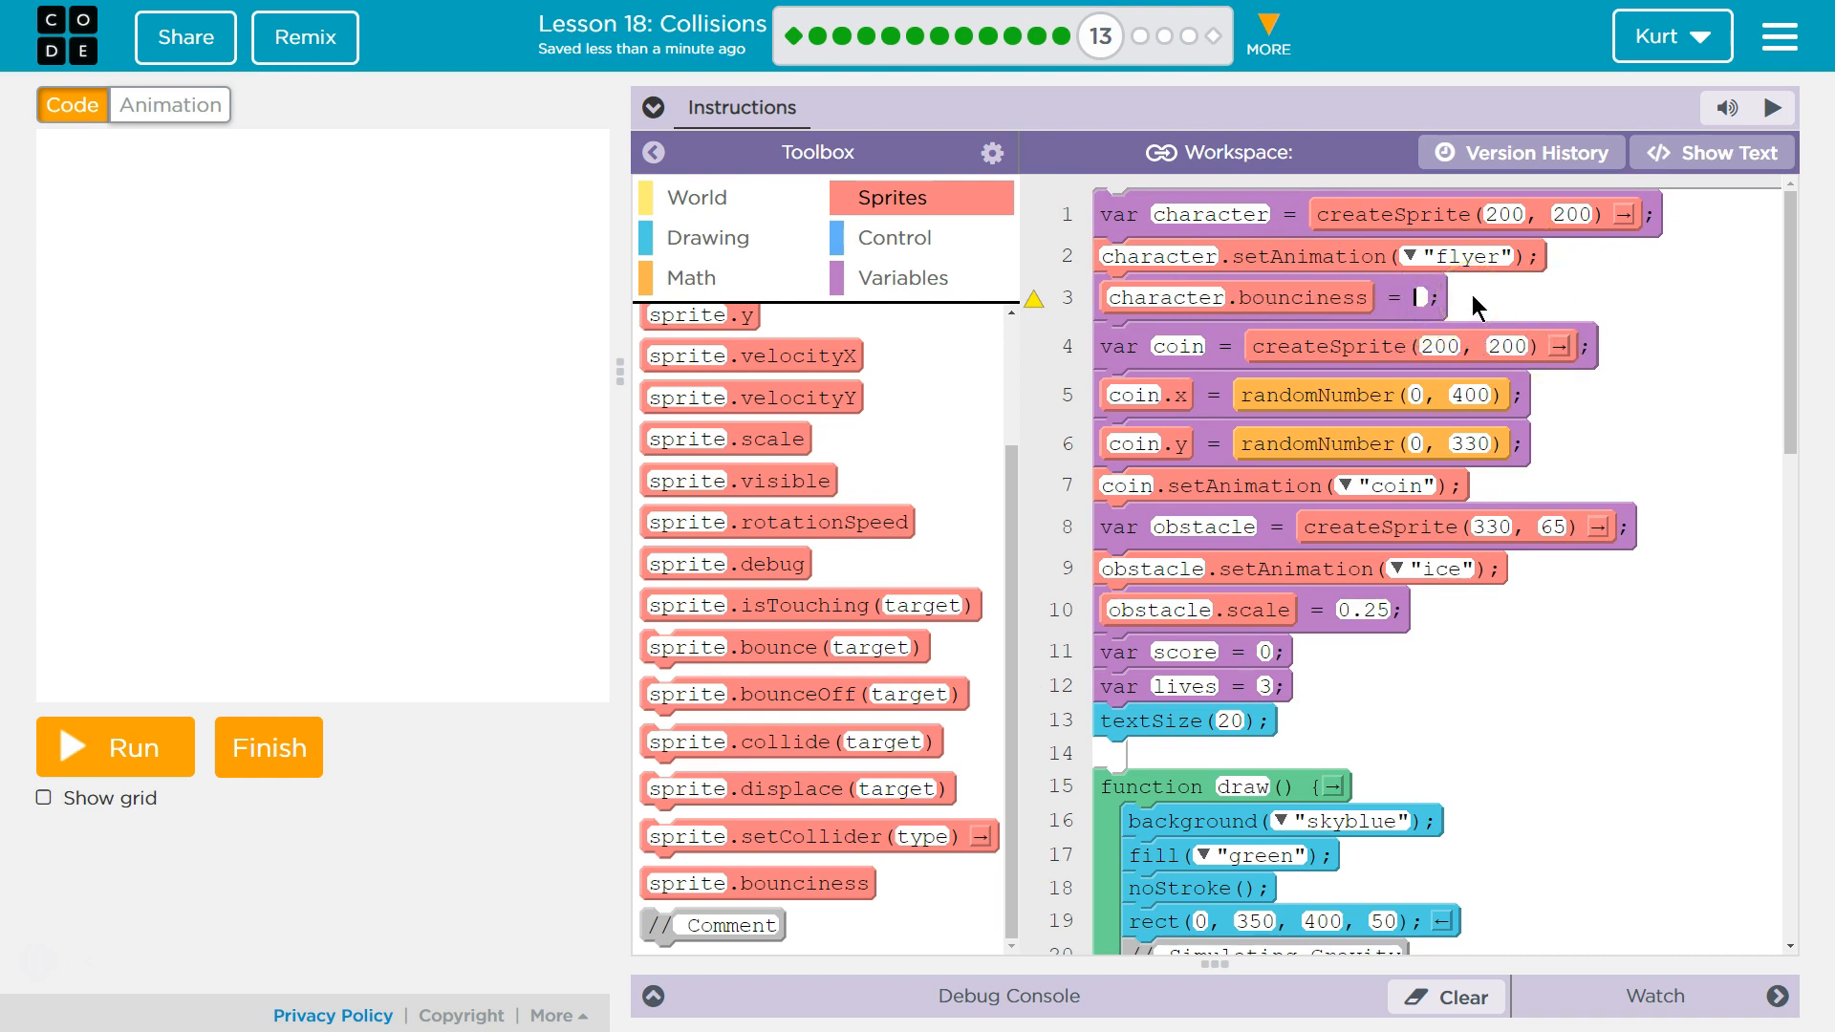
Give character.bounciness the value 1 and finish editing it
type("1")
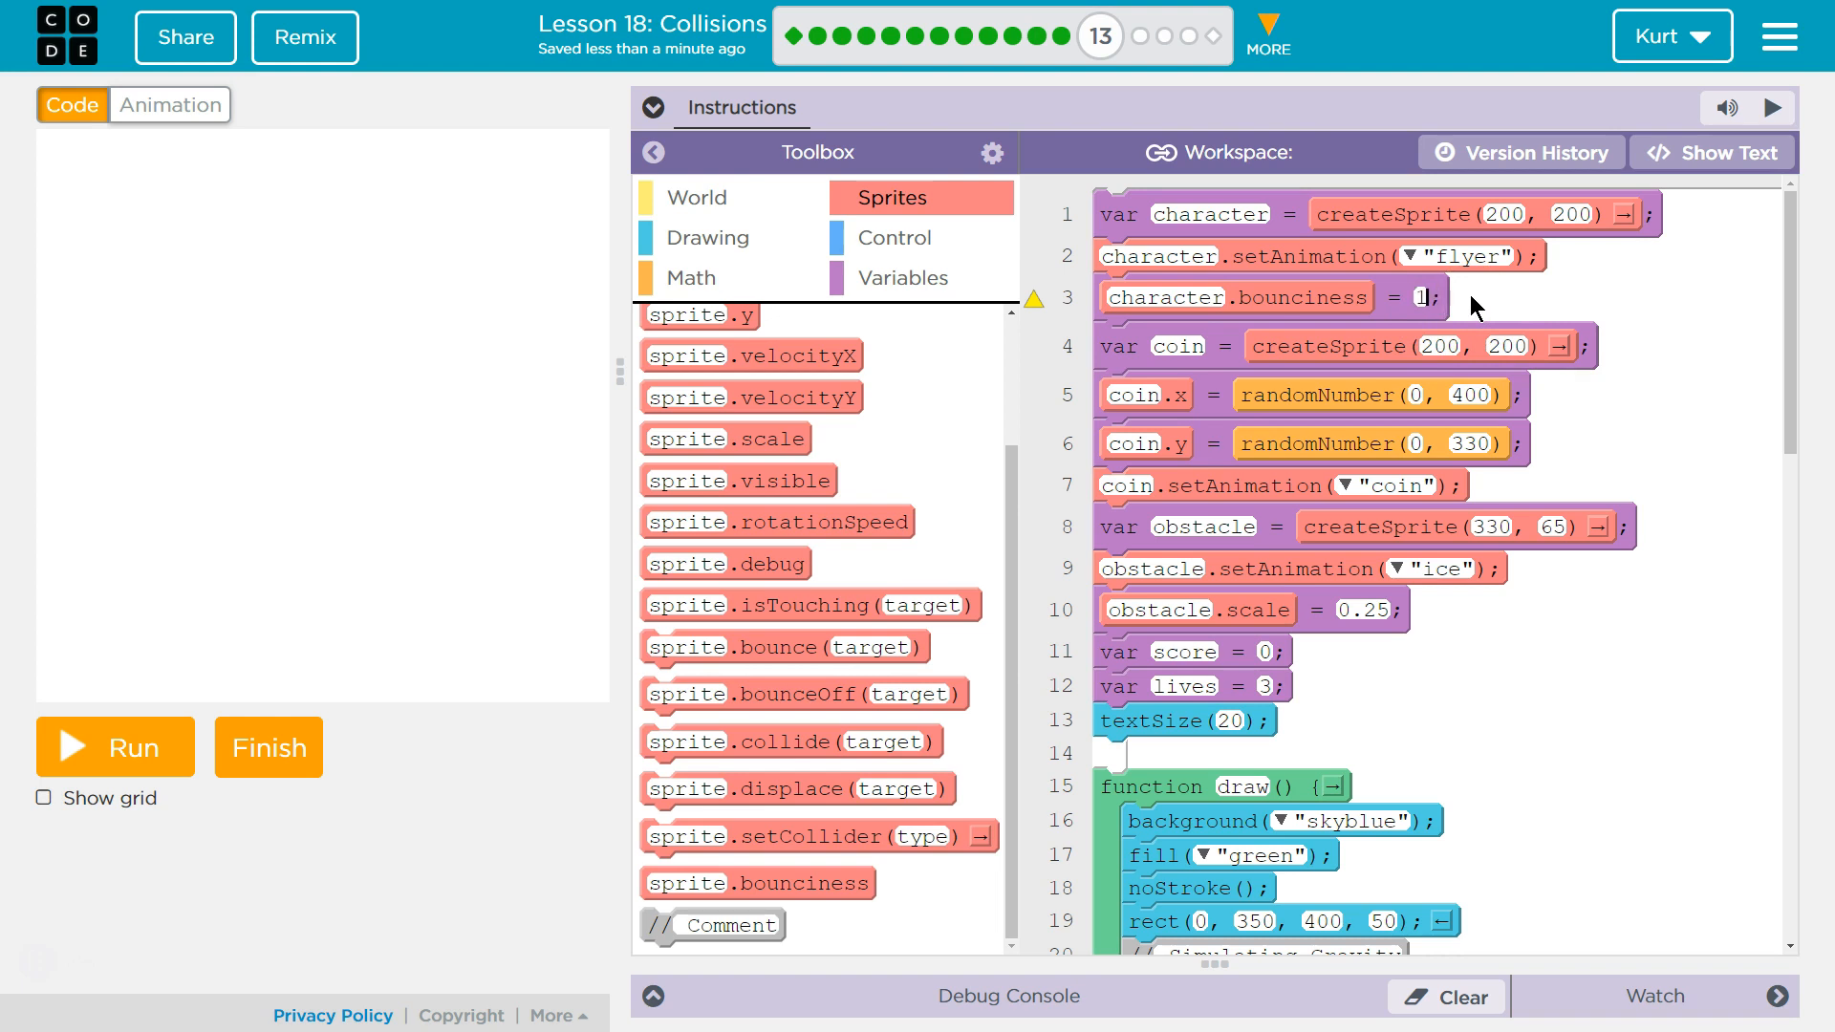
left_click(113, 747)
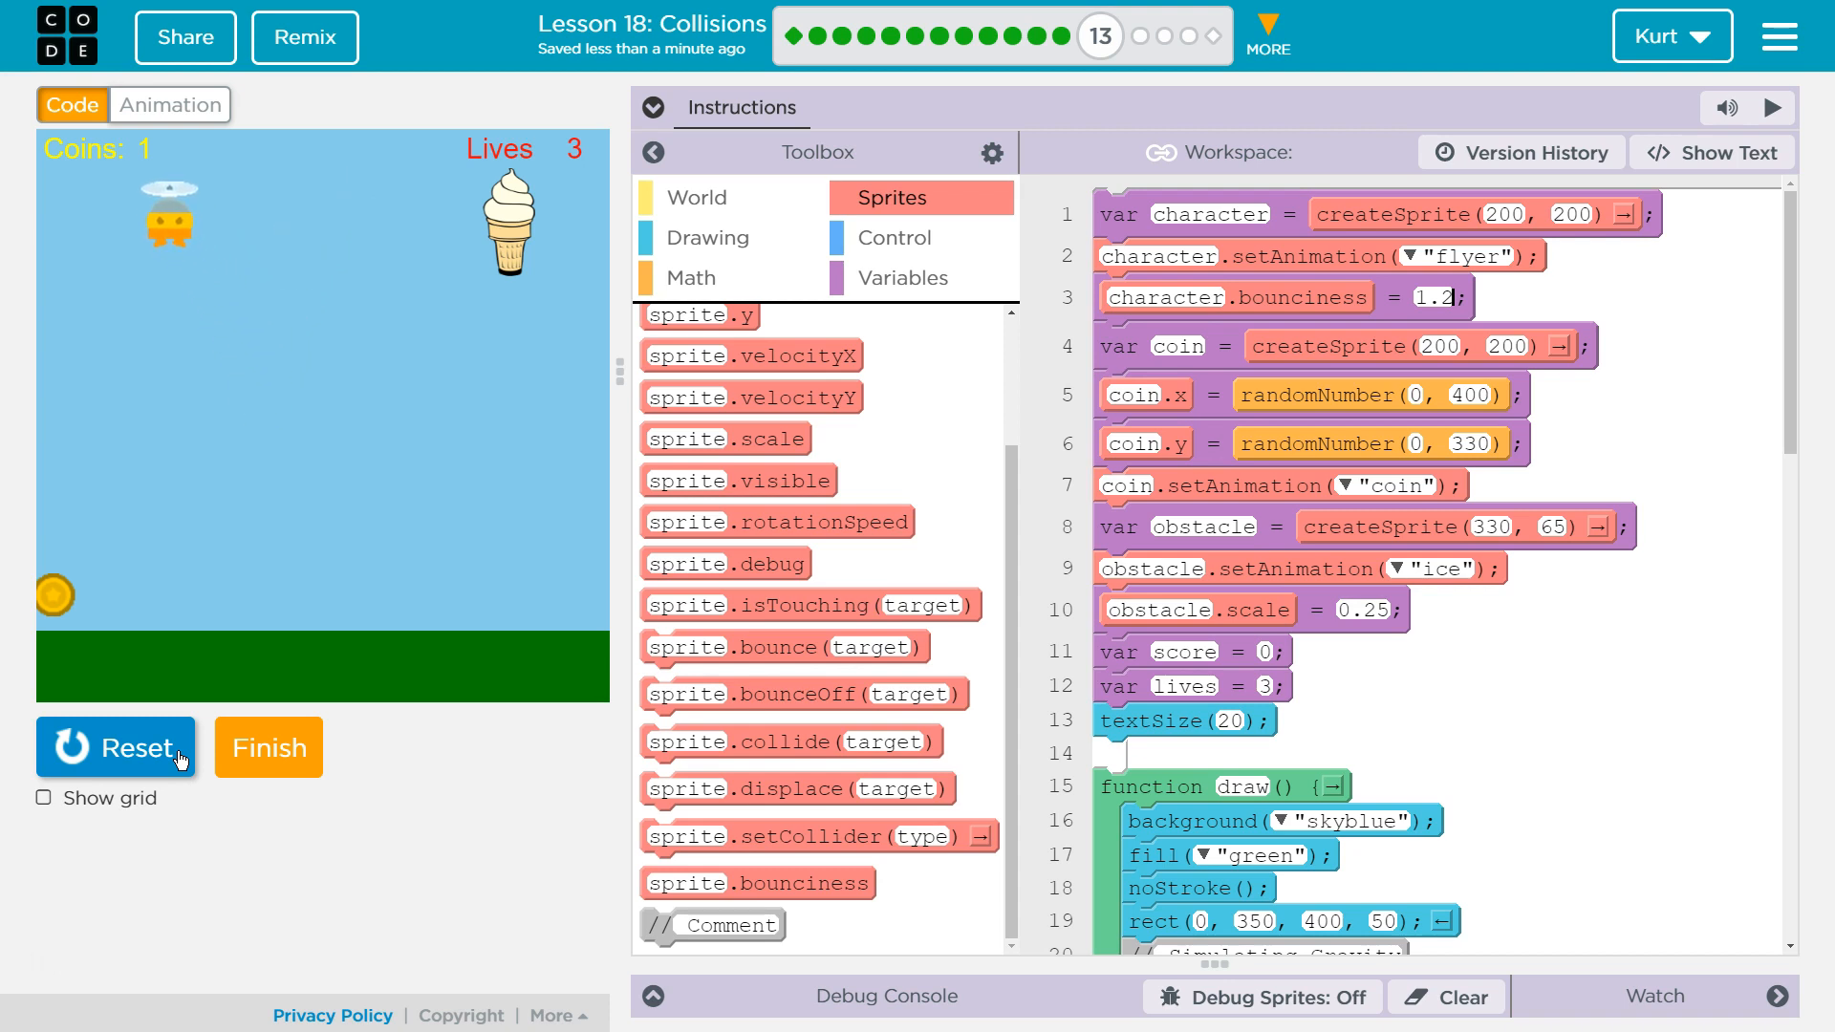
Test the character's 1.2 bounciness in the game, then stop the run
left_click(116, 747)
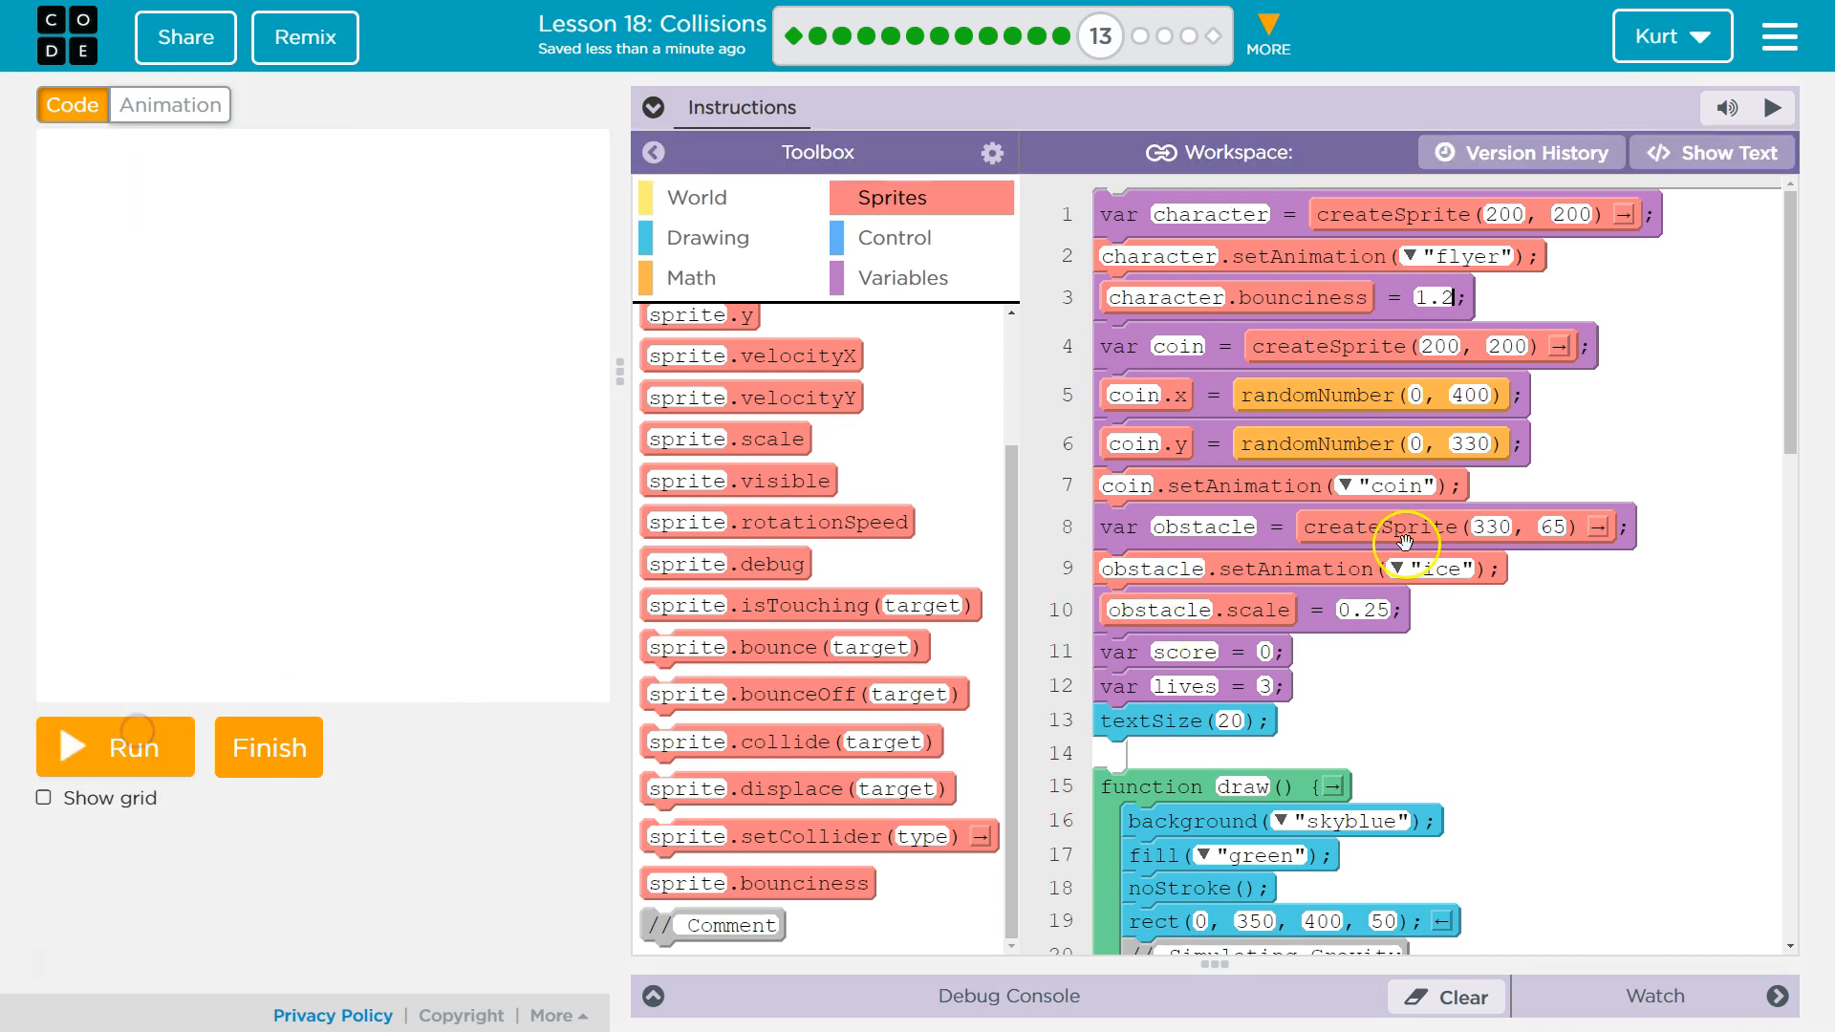
scroll("down", 3)
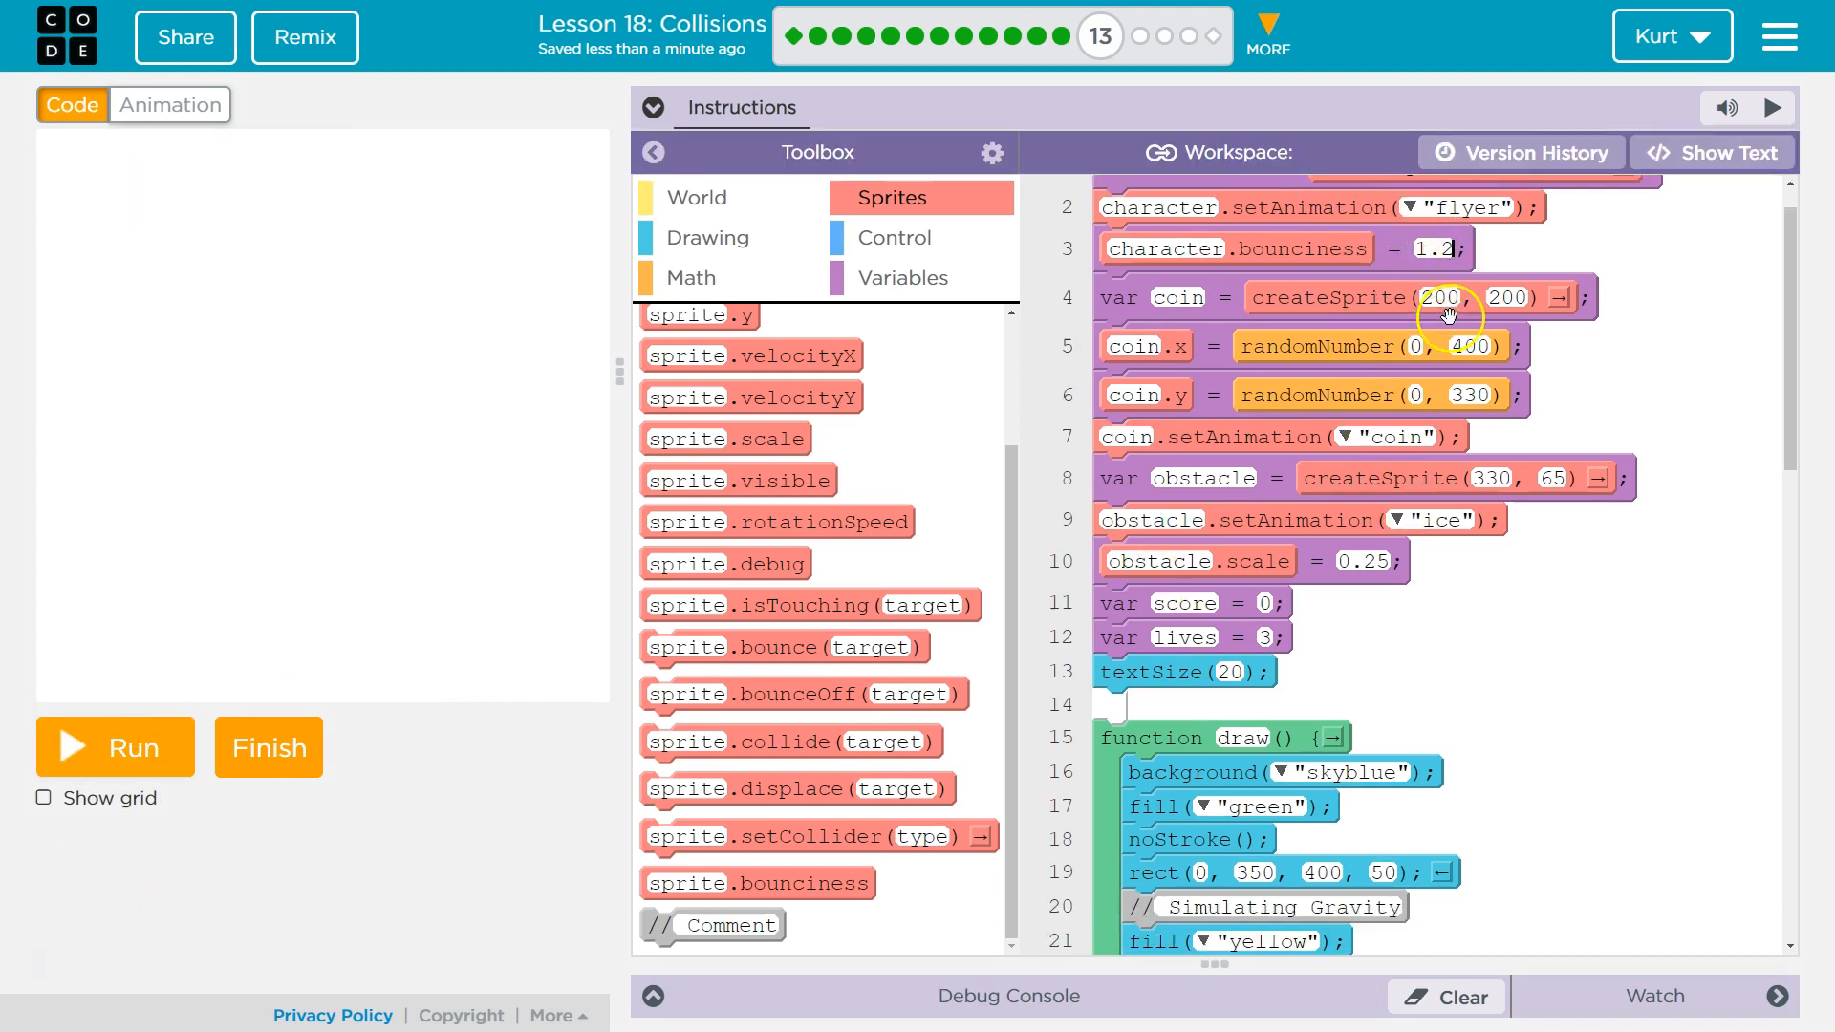
scroll("down", 3)
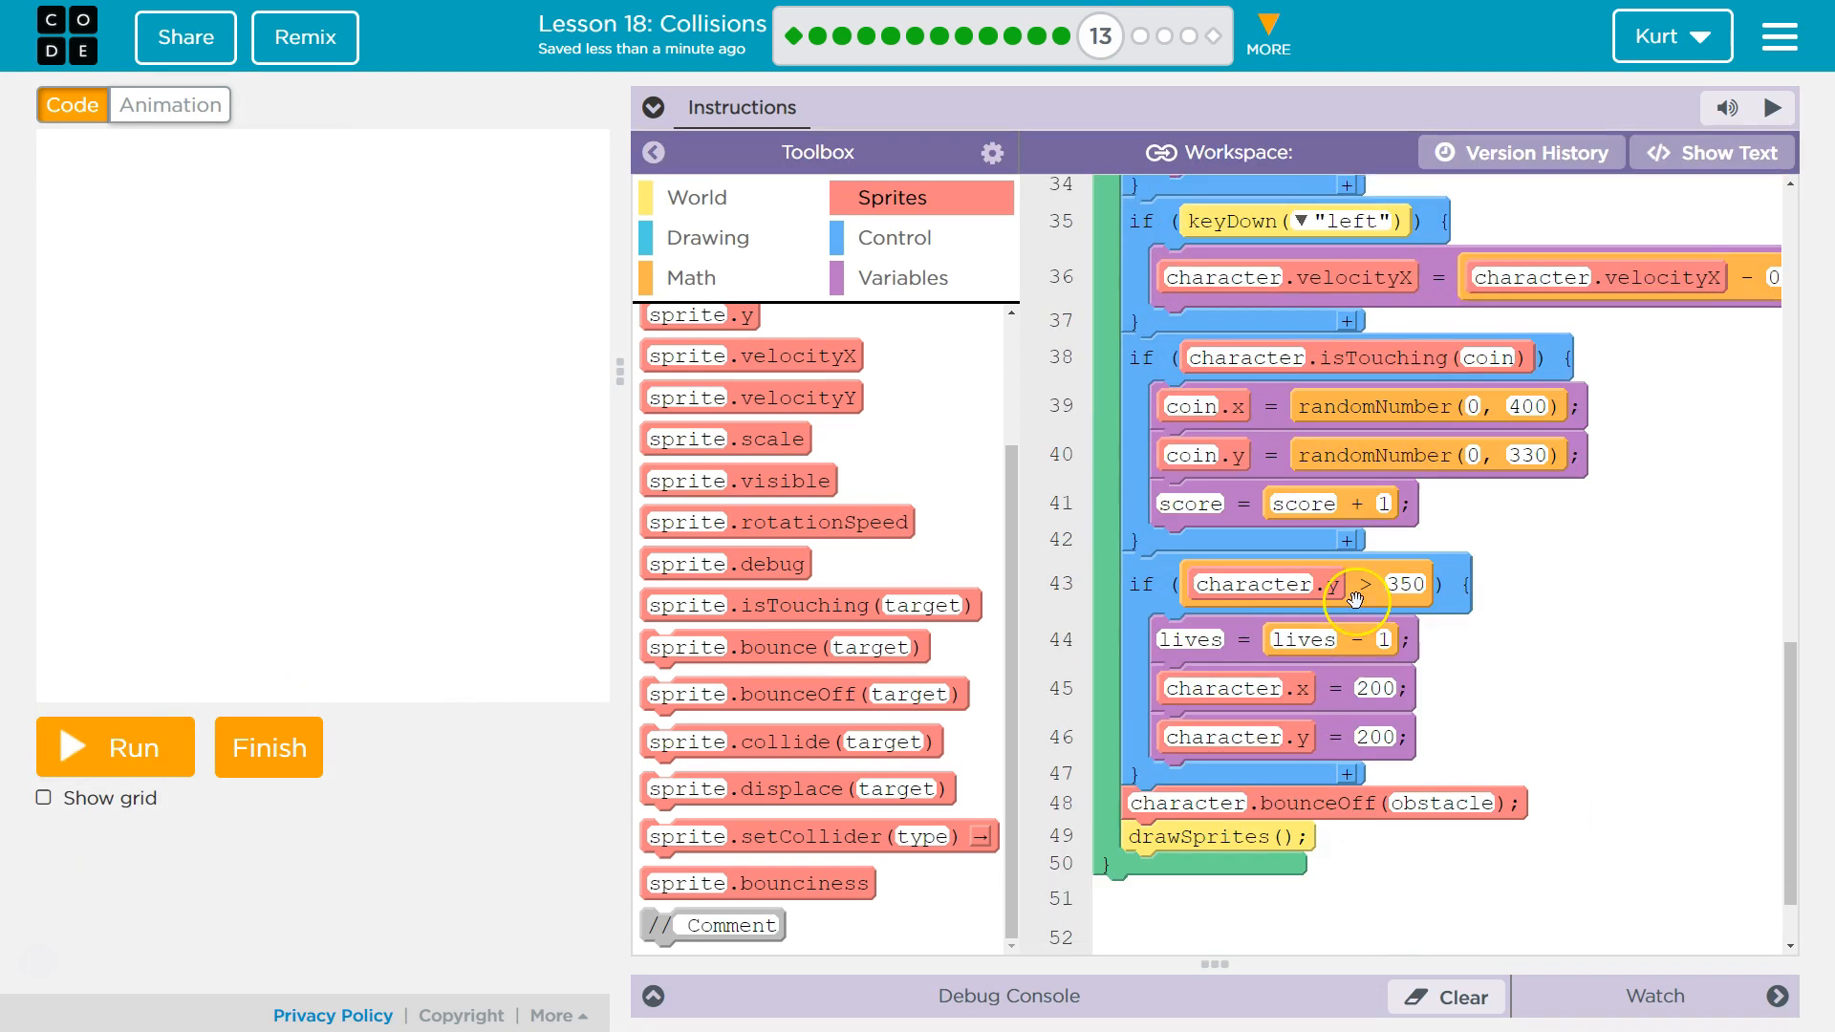